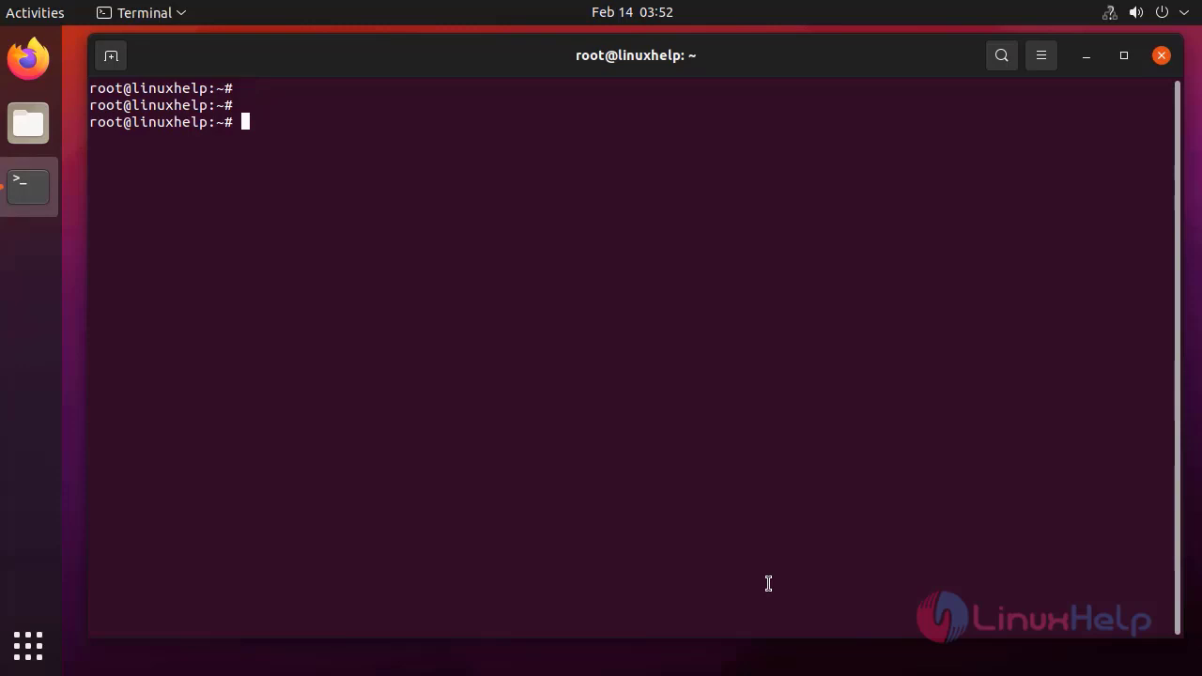
# Print the distribution details with lsb_release -a, confirming Ubuntu 21.04 hirsute
pyautogui.write('l')
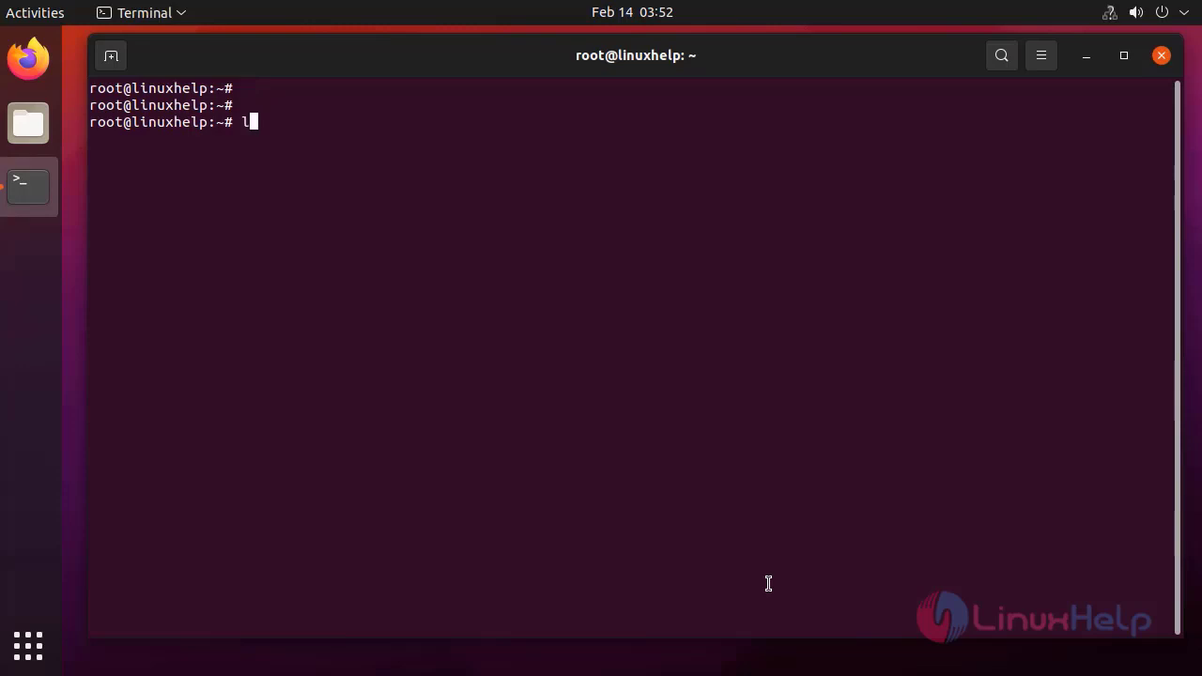
pyautogui.write('sb_r')
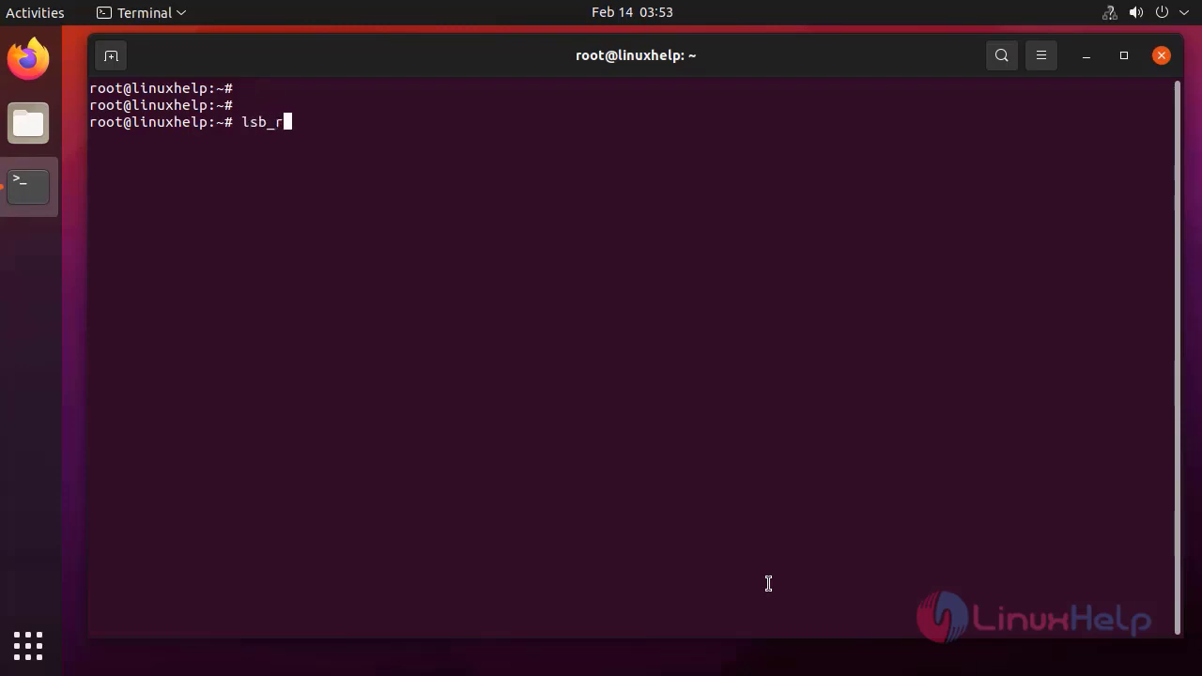
pyautogui.write('elease -a')
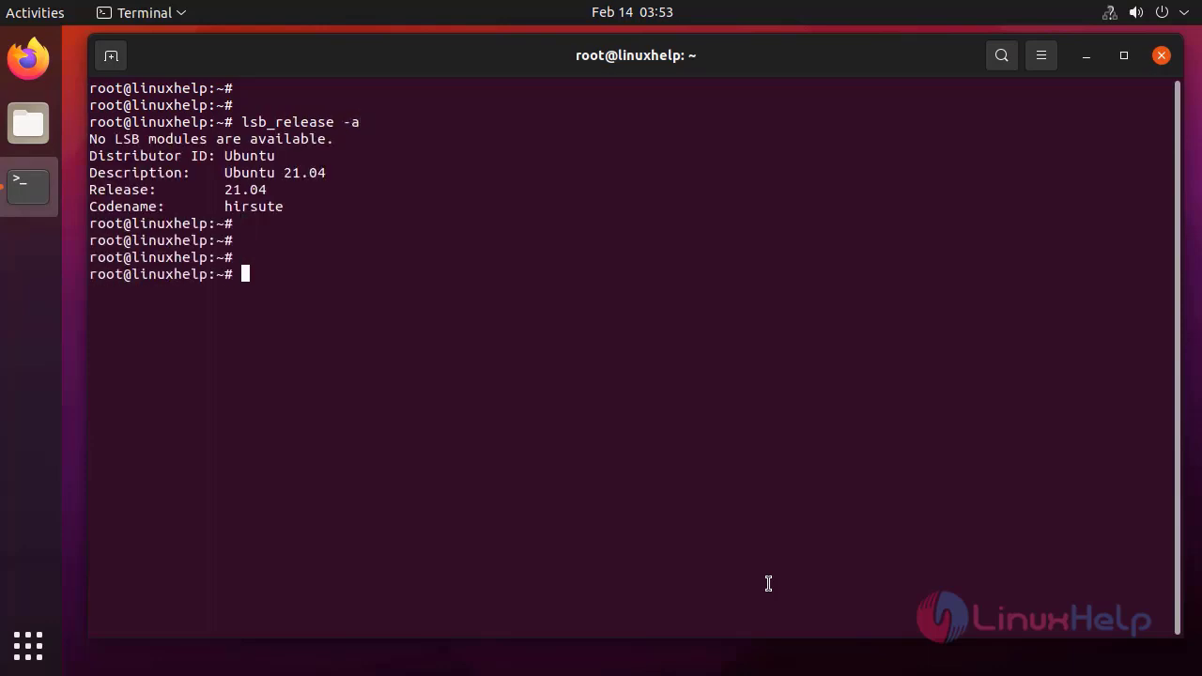
# Start a psql session as the postgres user via sudo -u postgres psql
pyautogui.write('sudo')
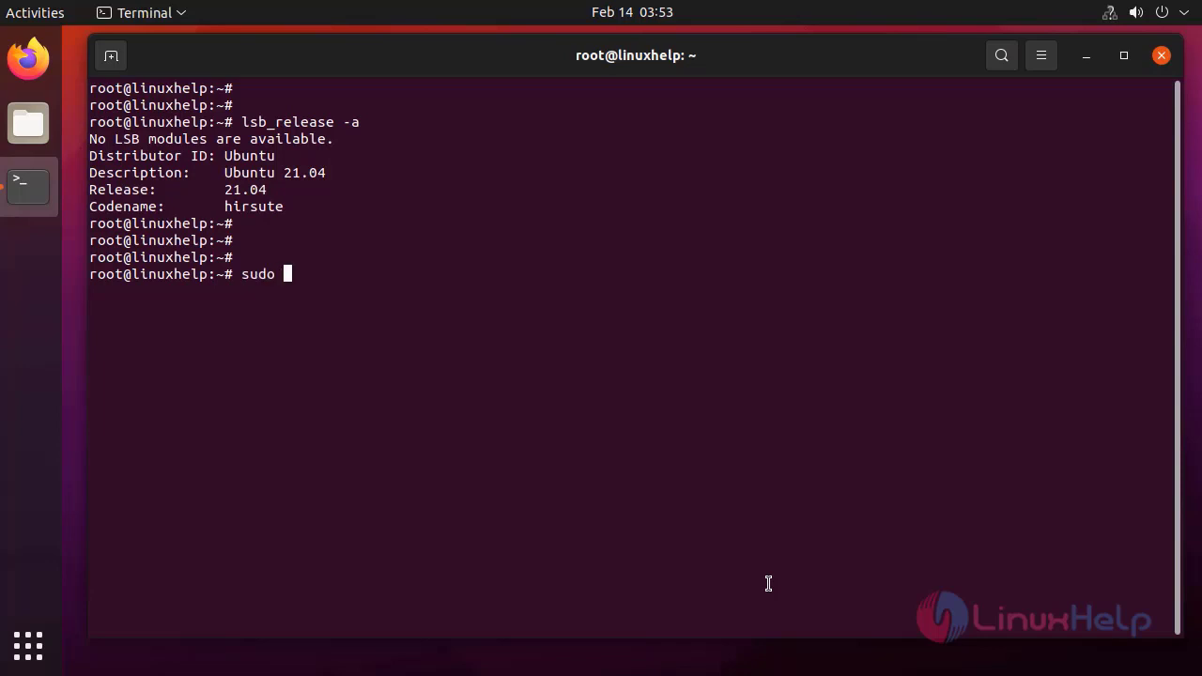
pyautogui.write('-')
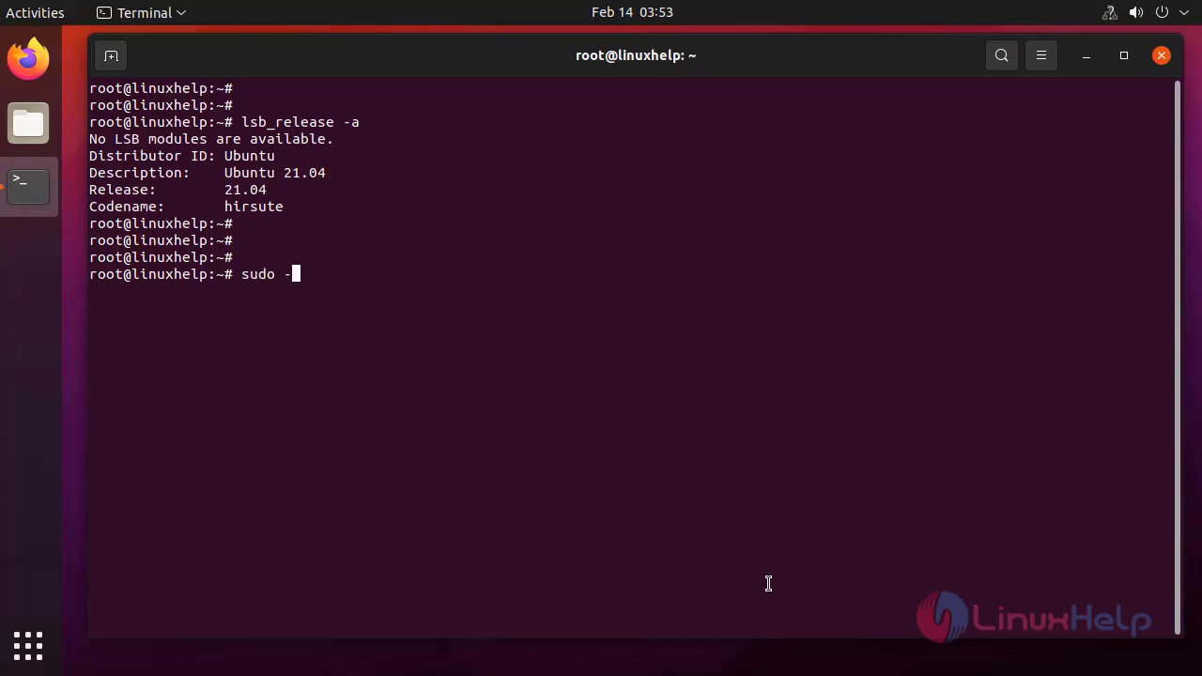
pyautogui.write('u post')
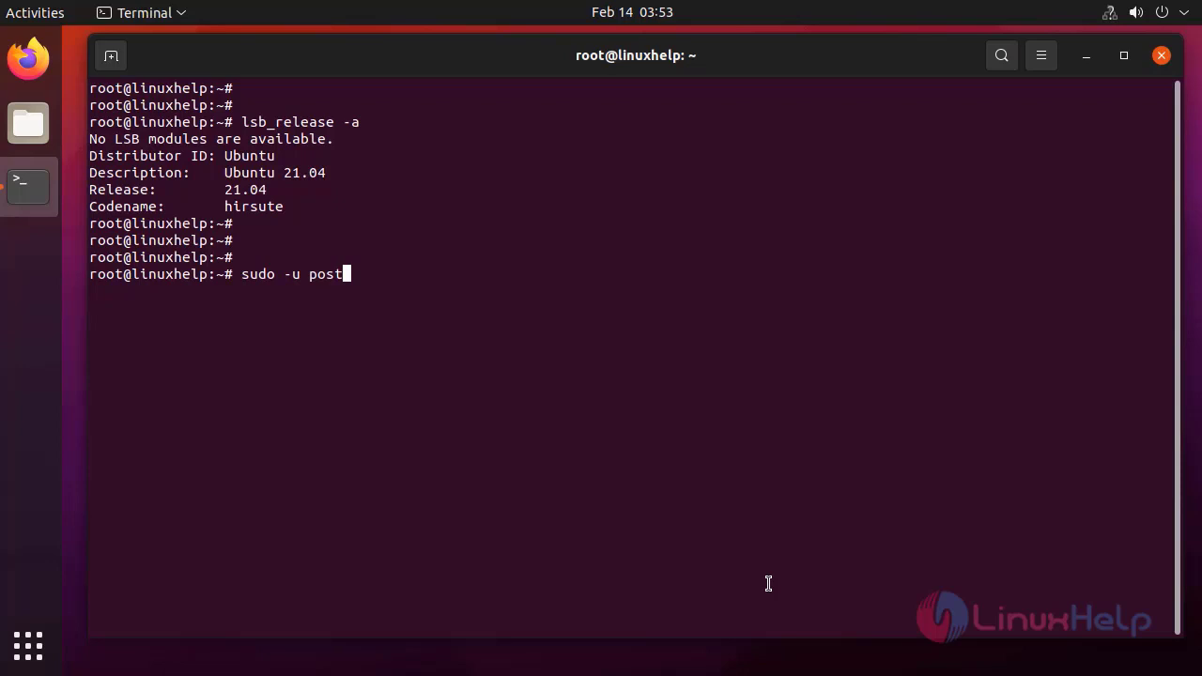
pyautogui.write('gres')
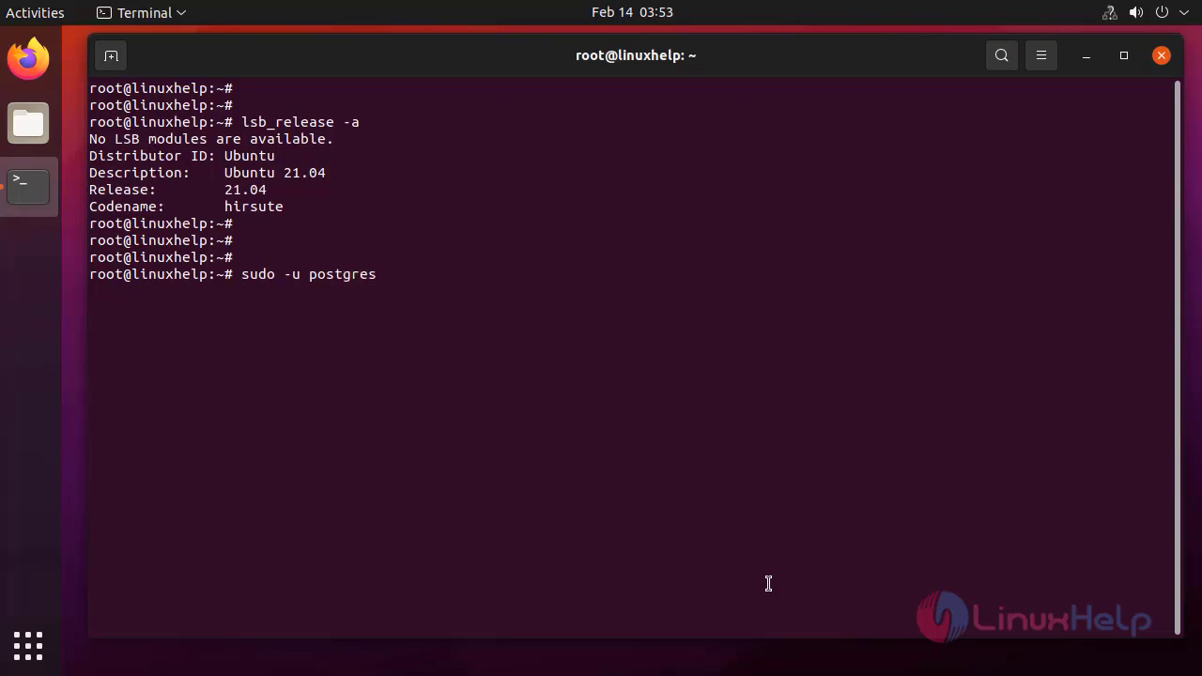
pyautogui.write('psql')
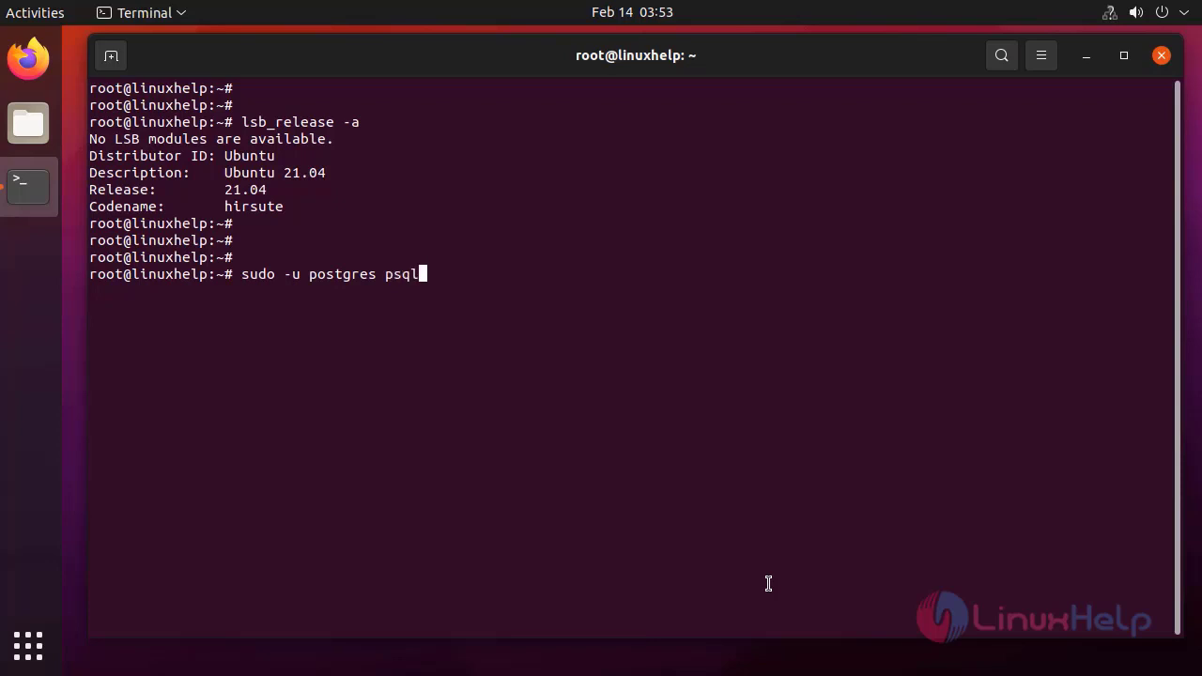
pyautogui.press('Return')
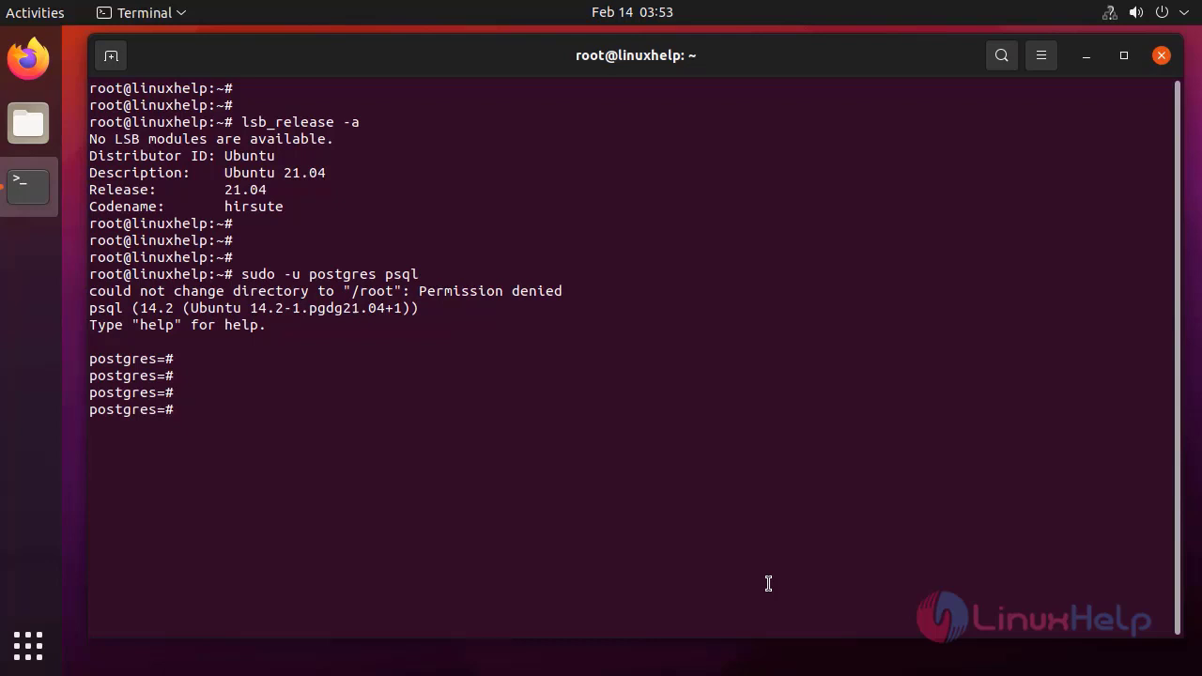
# Create the mytest database and list the databases with \l
pyautogui.write('cre')
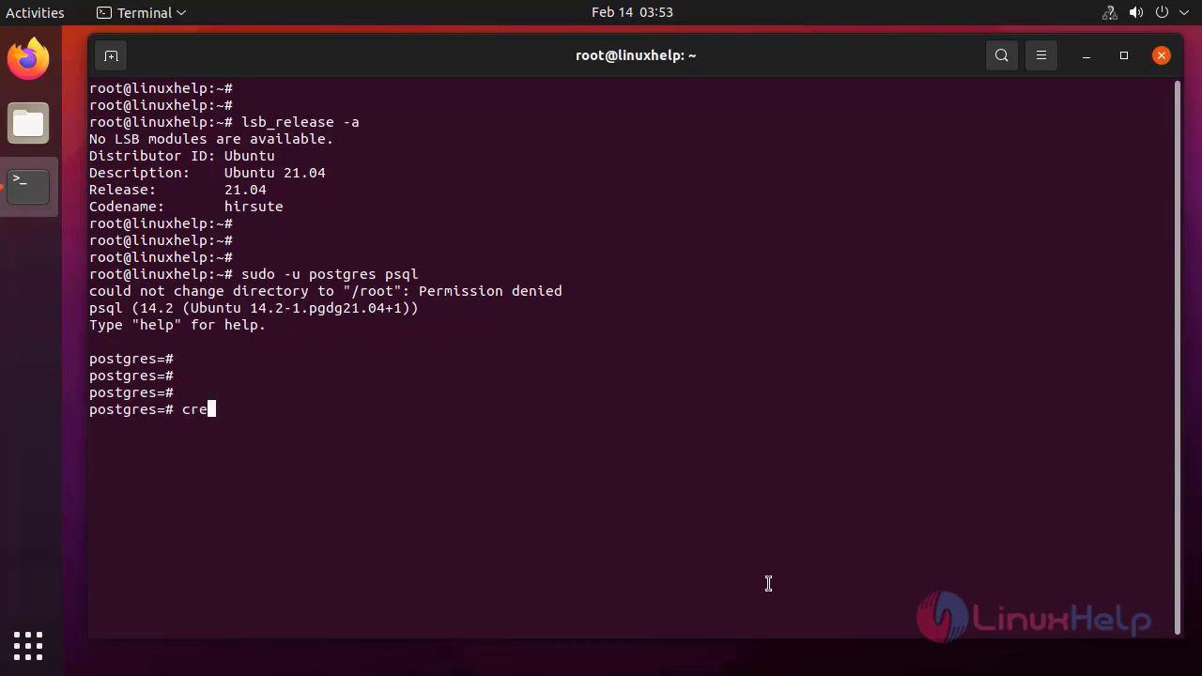
pyautogui.write('ate')
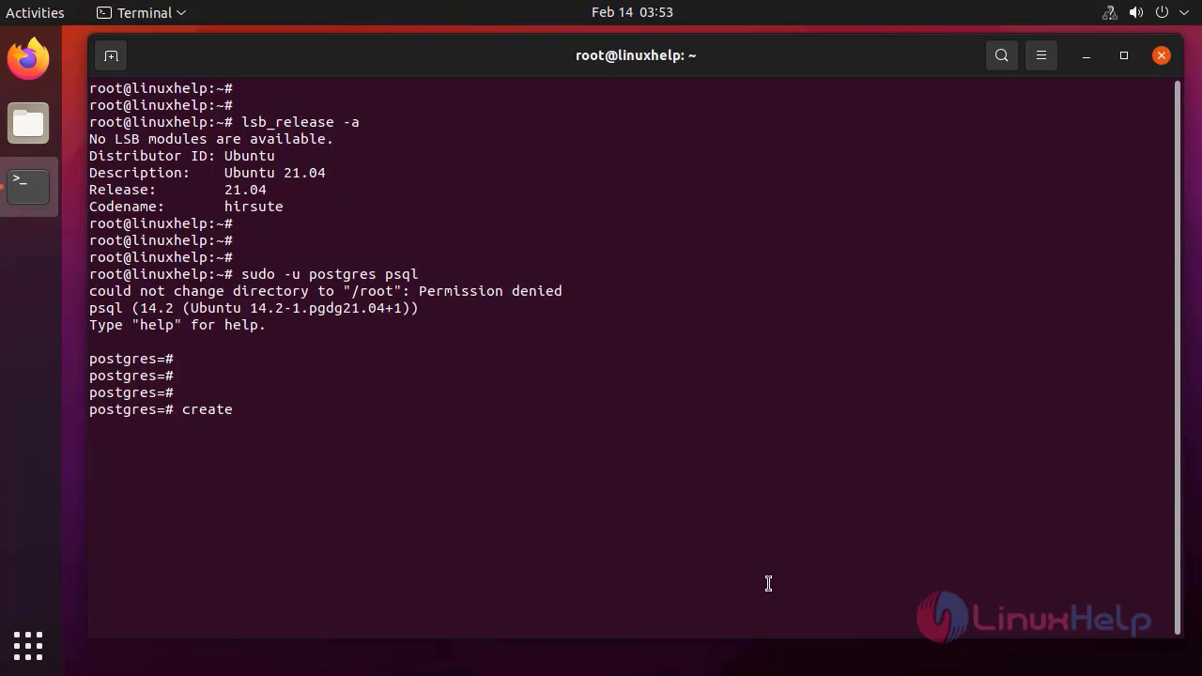
pyautogui.write('database')
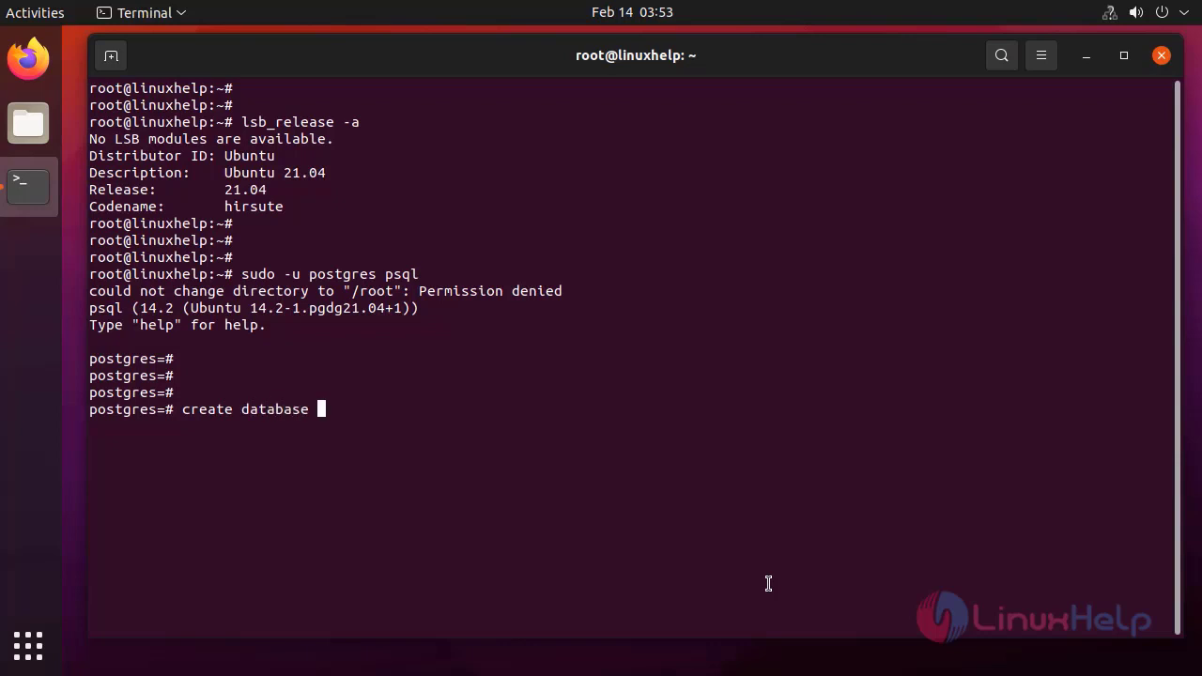
pyautogui.write('mytest;')
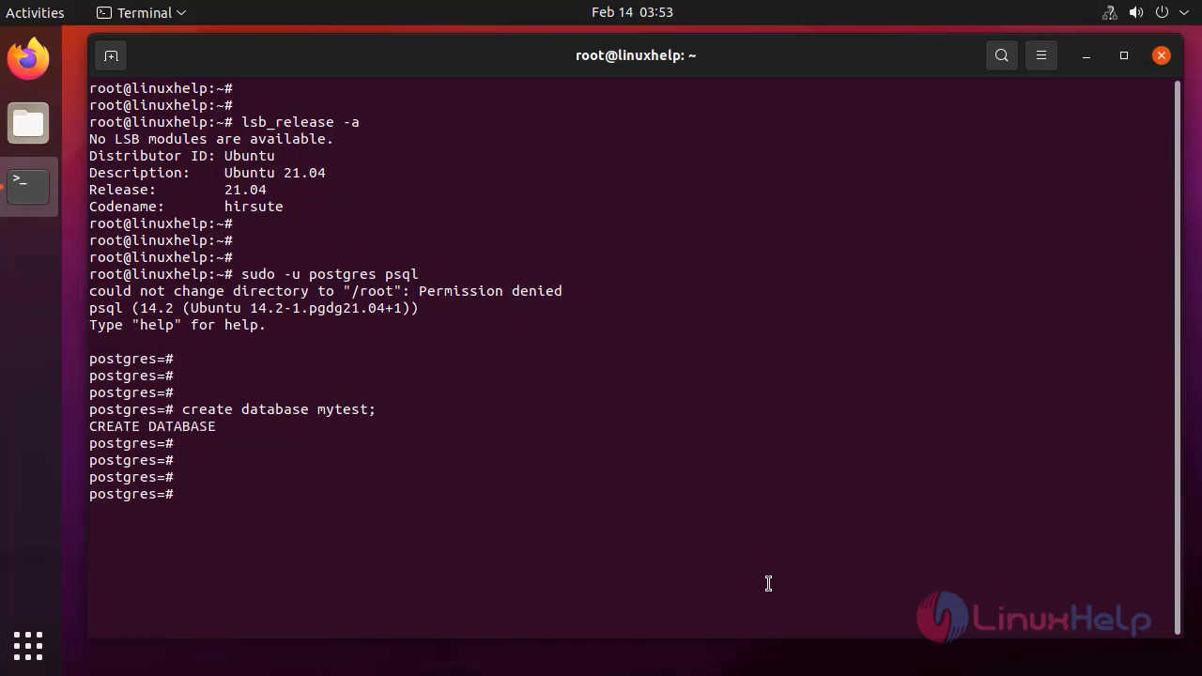
pyautogui.write('\\l')
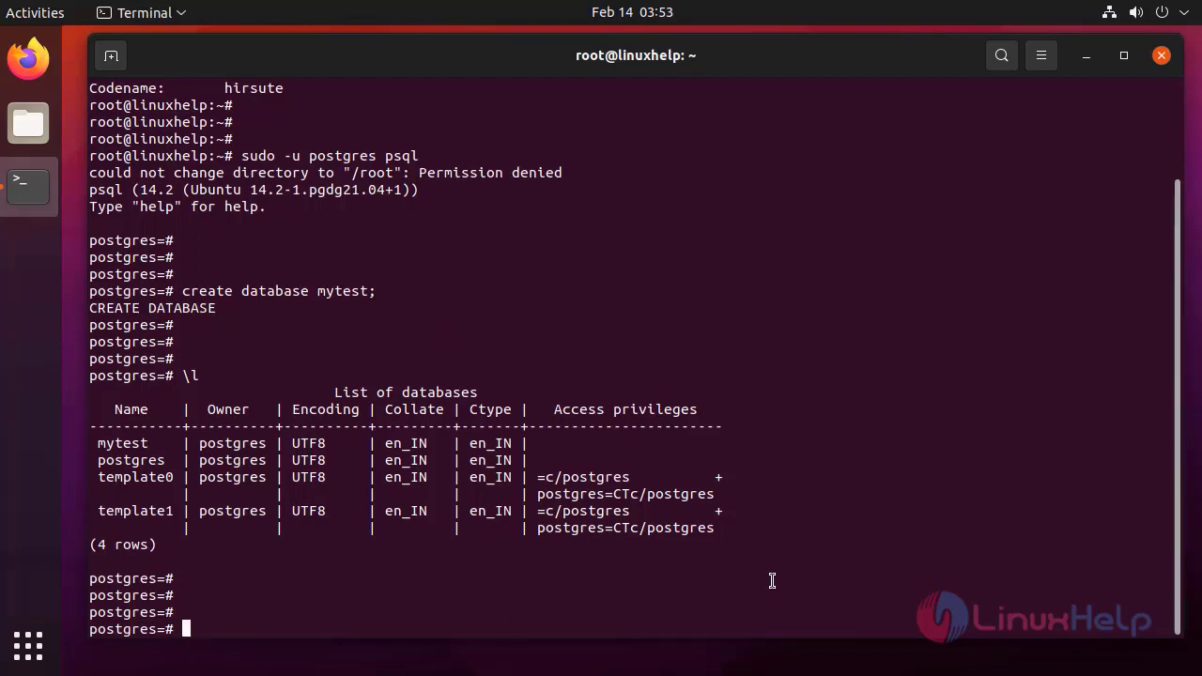
# Connect the psql session to the mytest database with \c mytest
pyautogui.write('\\c t')
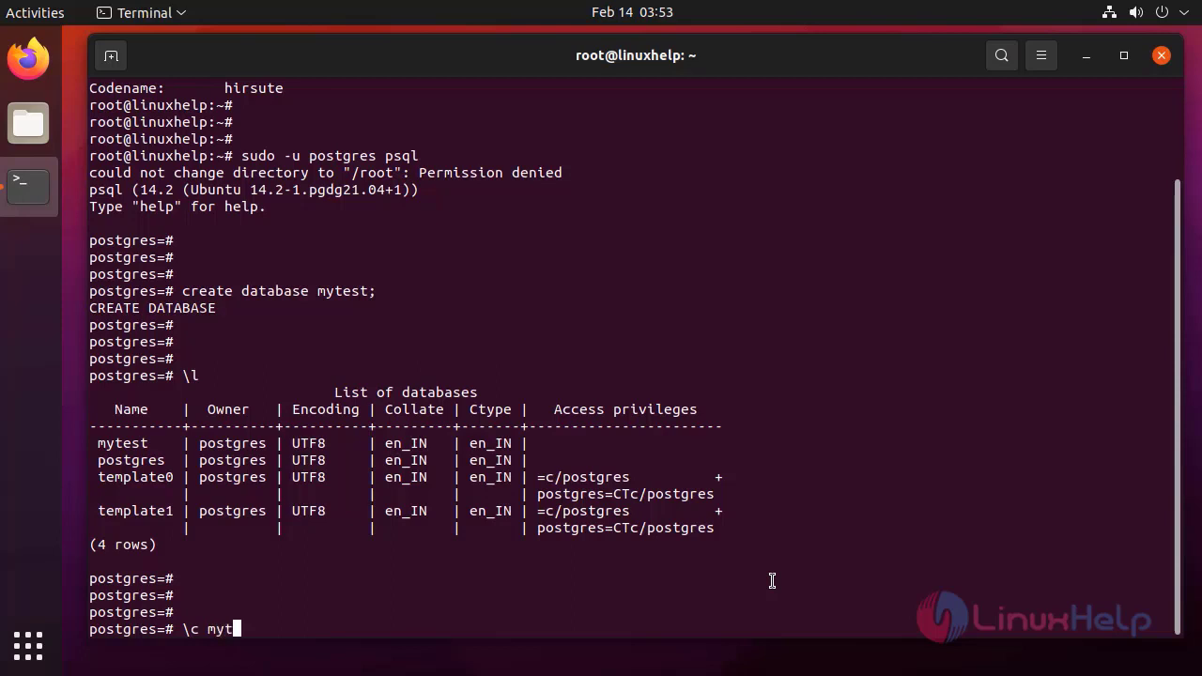
pyautogui.write('est')
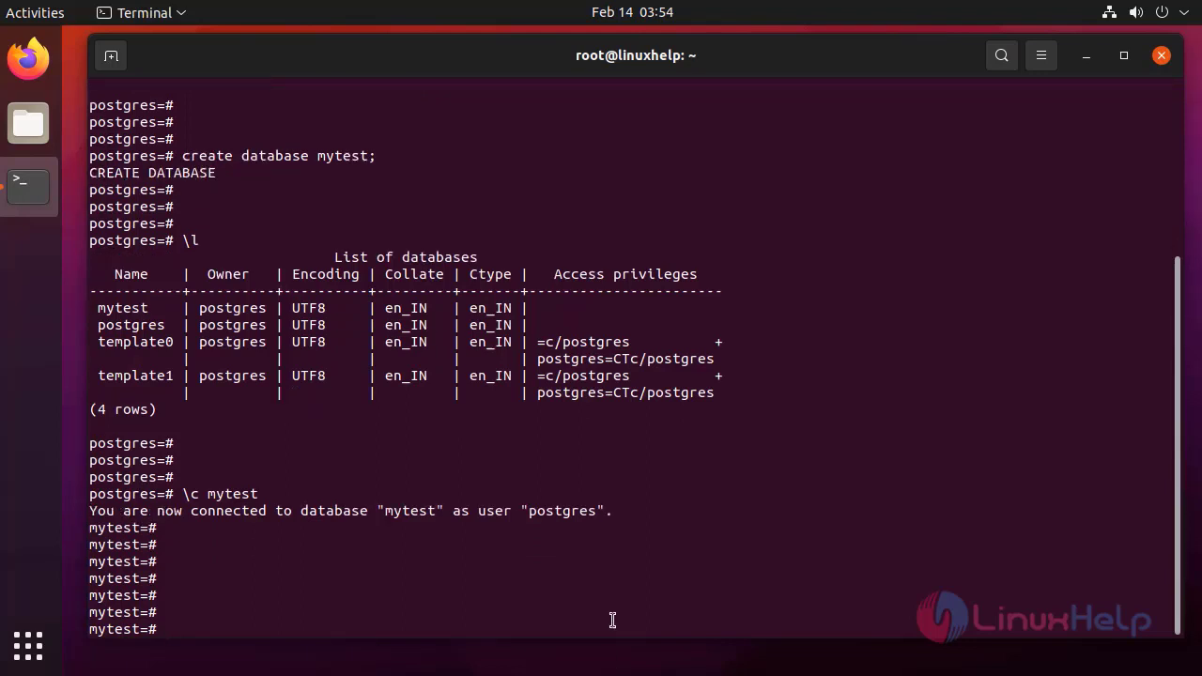
# Create the enum type cat_enum with values 'coffee' and 'tea'
pyautogui.write('cre')
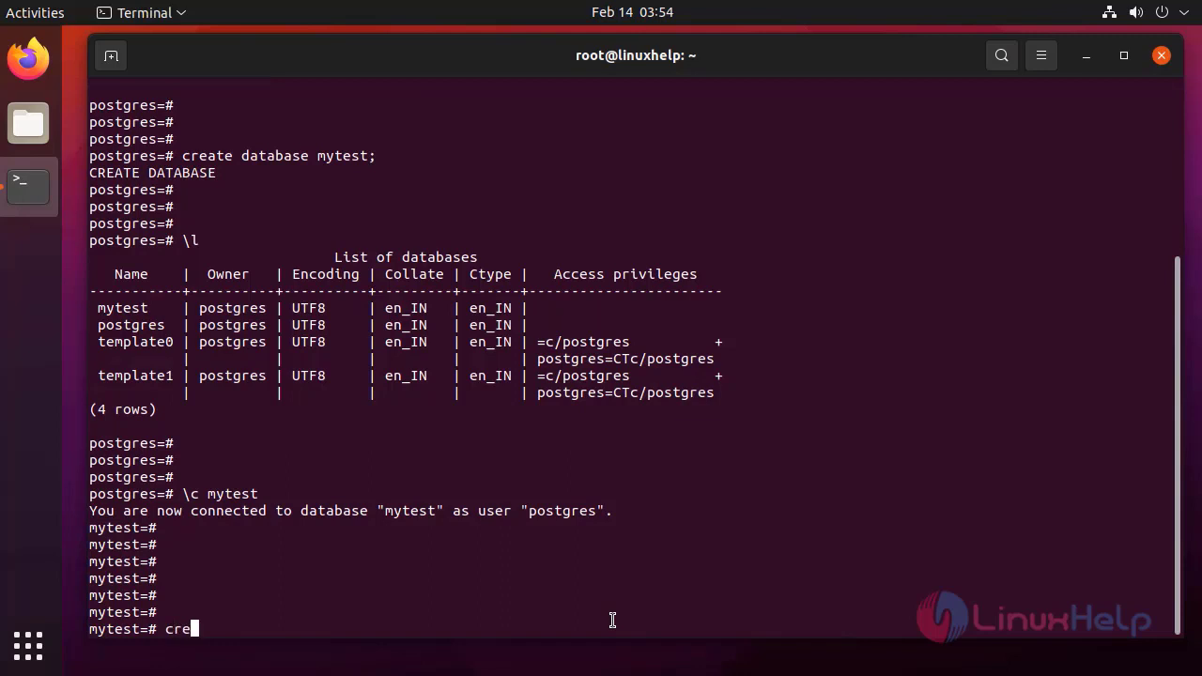
pyautogui.write('ate')
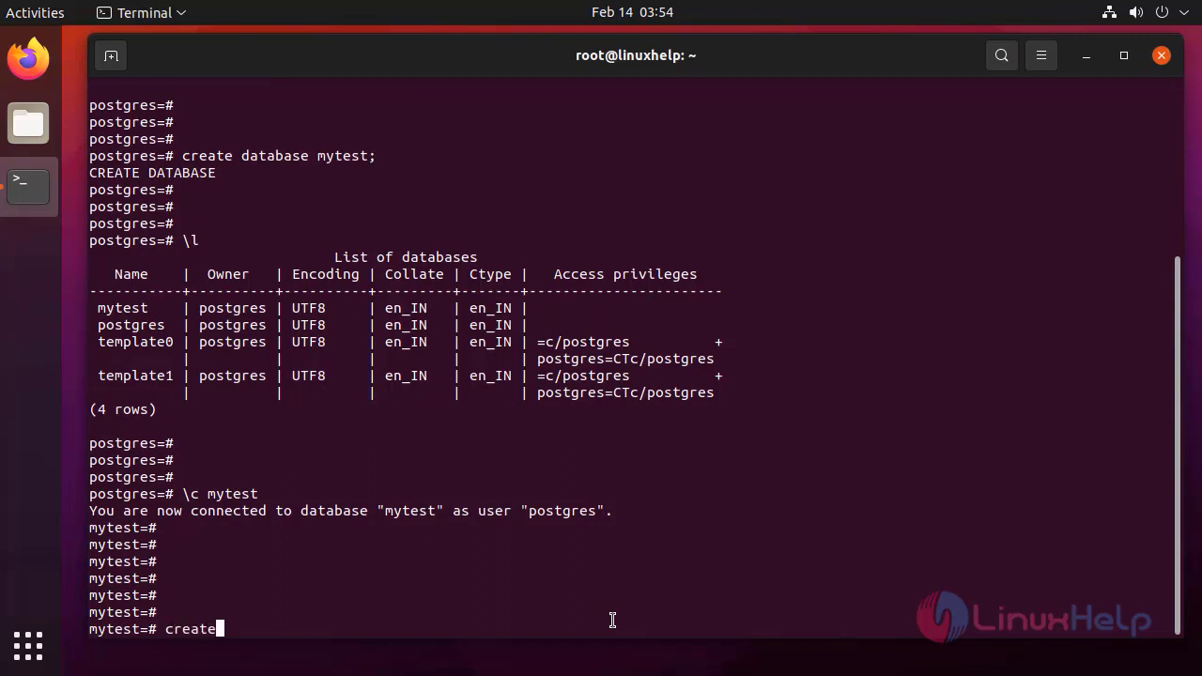
pyautogui.write('ty')
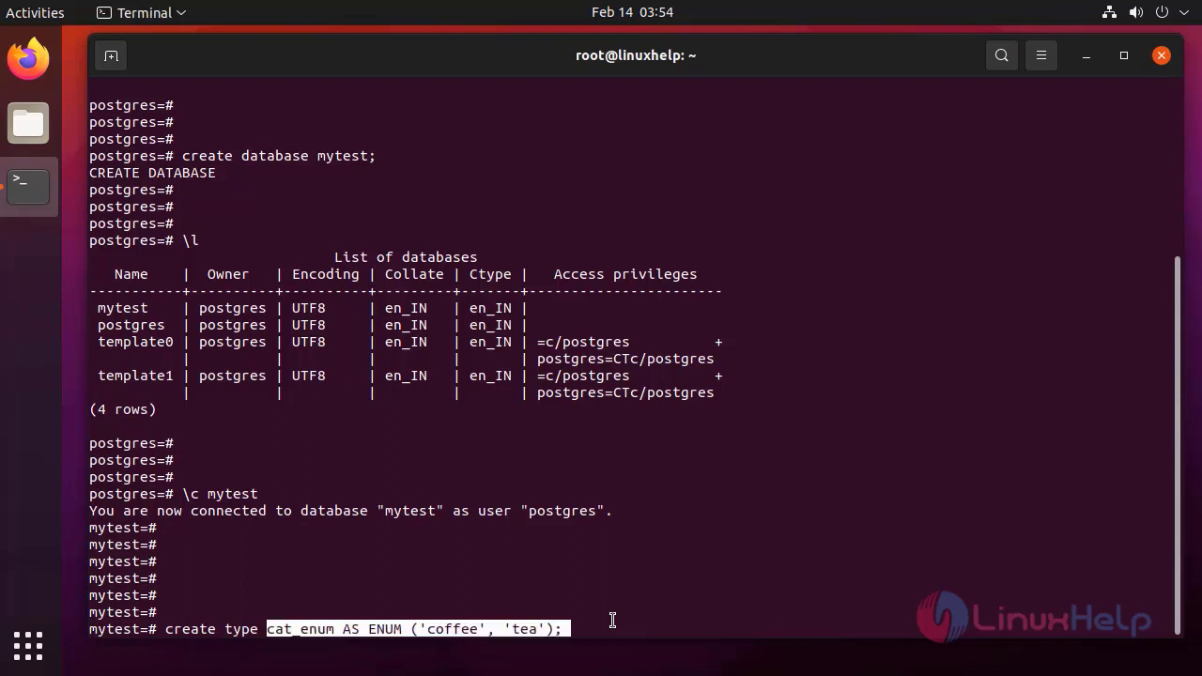
pyautogui.press('Return')
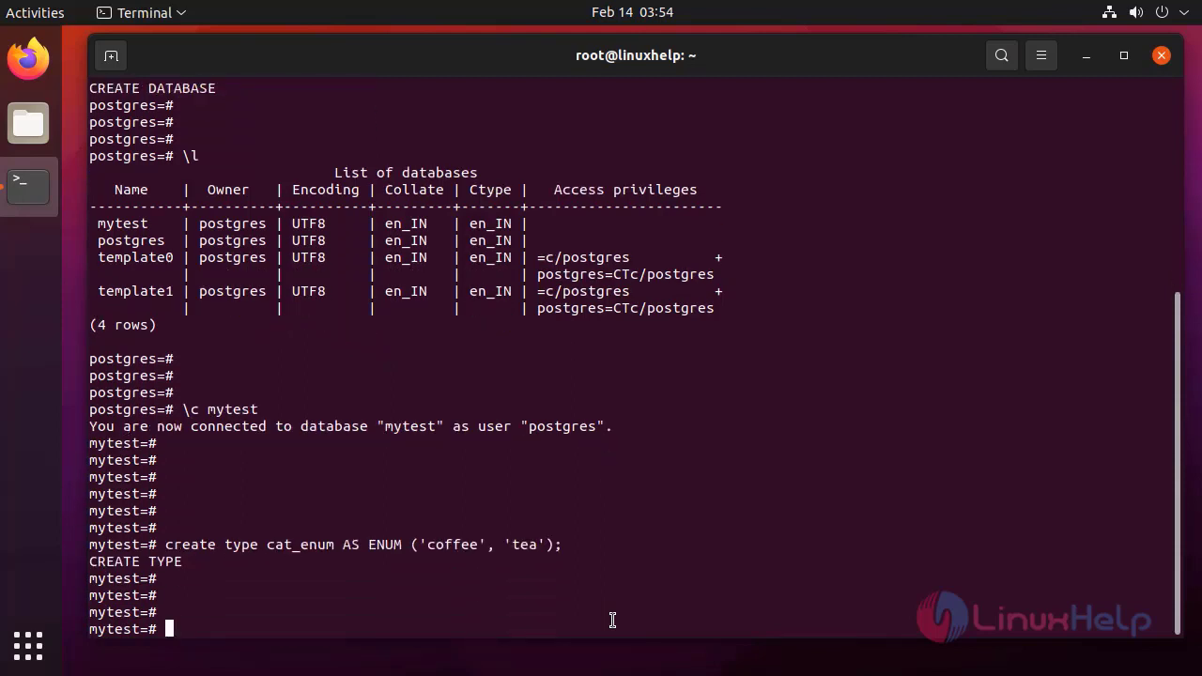
# List data types with \dT+ to confirm cat_enum exists
pyautogui.write('\\')
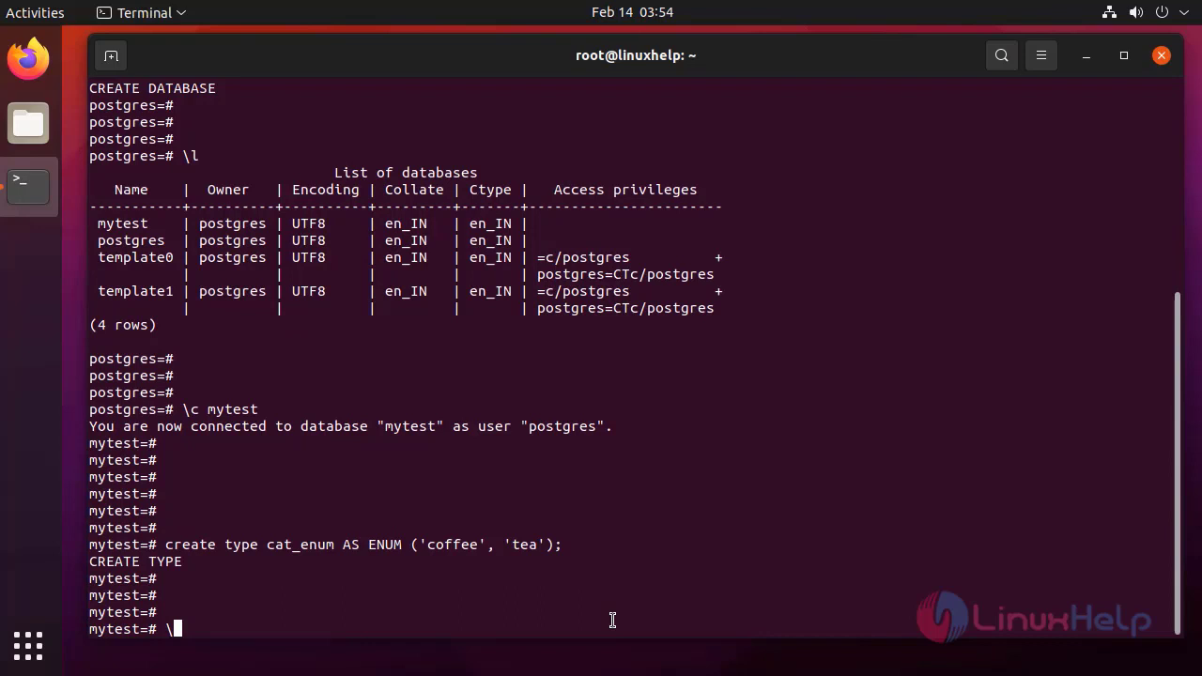
pyautogui.write('dT+')
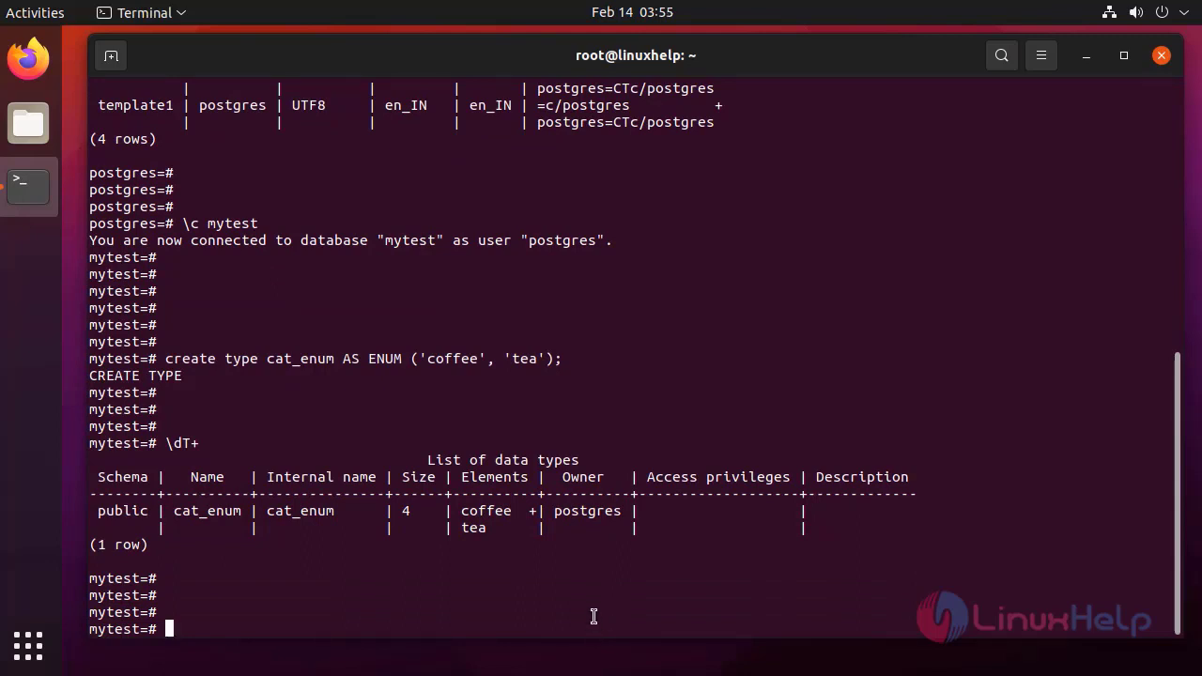
pyautogui.scroll(-3)
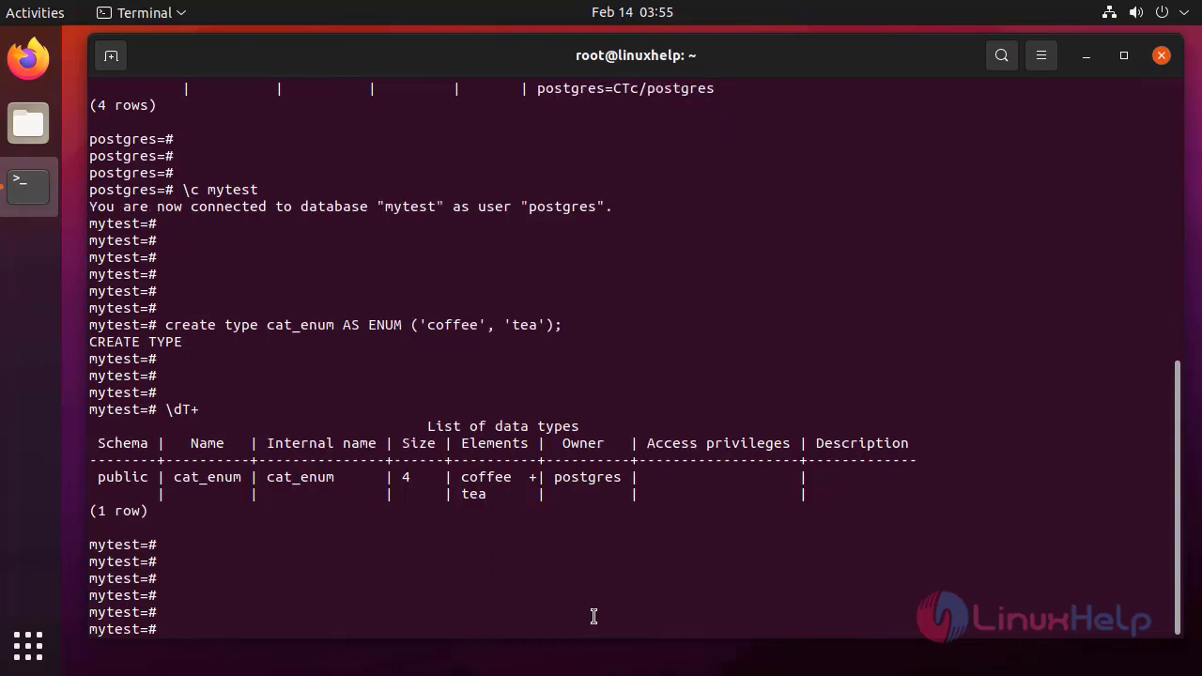
# Create table cafe if not exists with id, category, name, price and last_update columns
pyautogui.write('create')
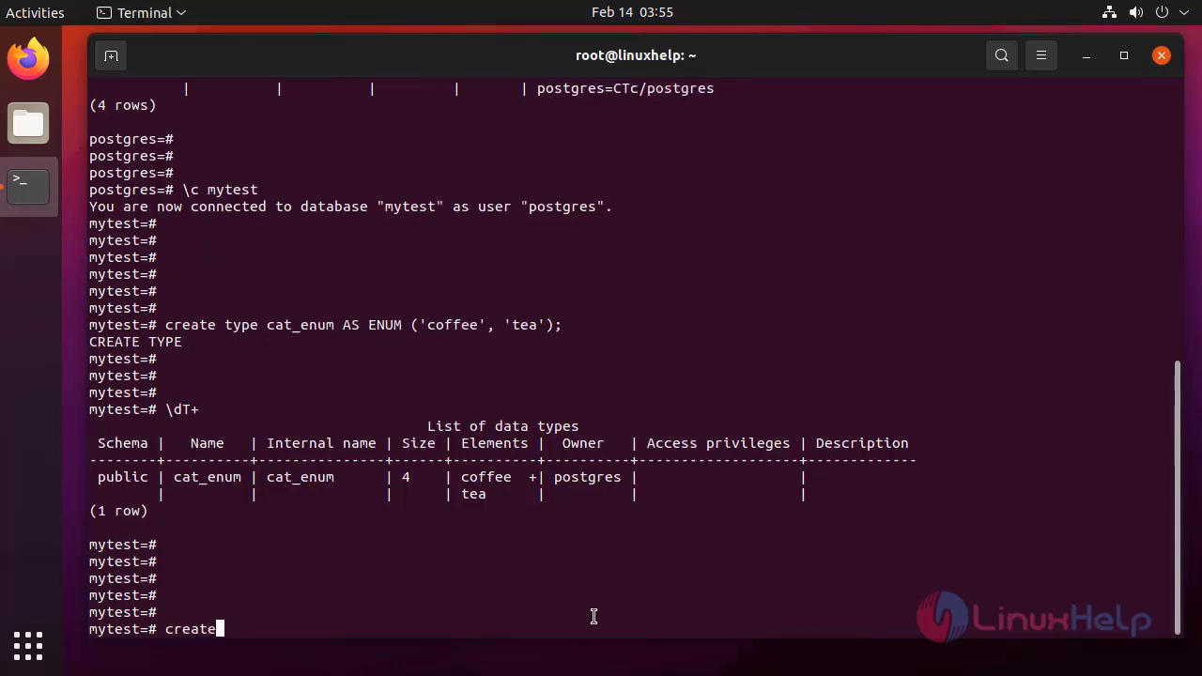
pyautogui.write('tabl')
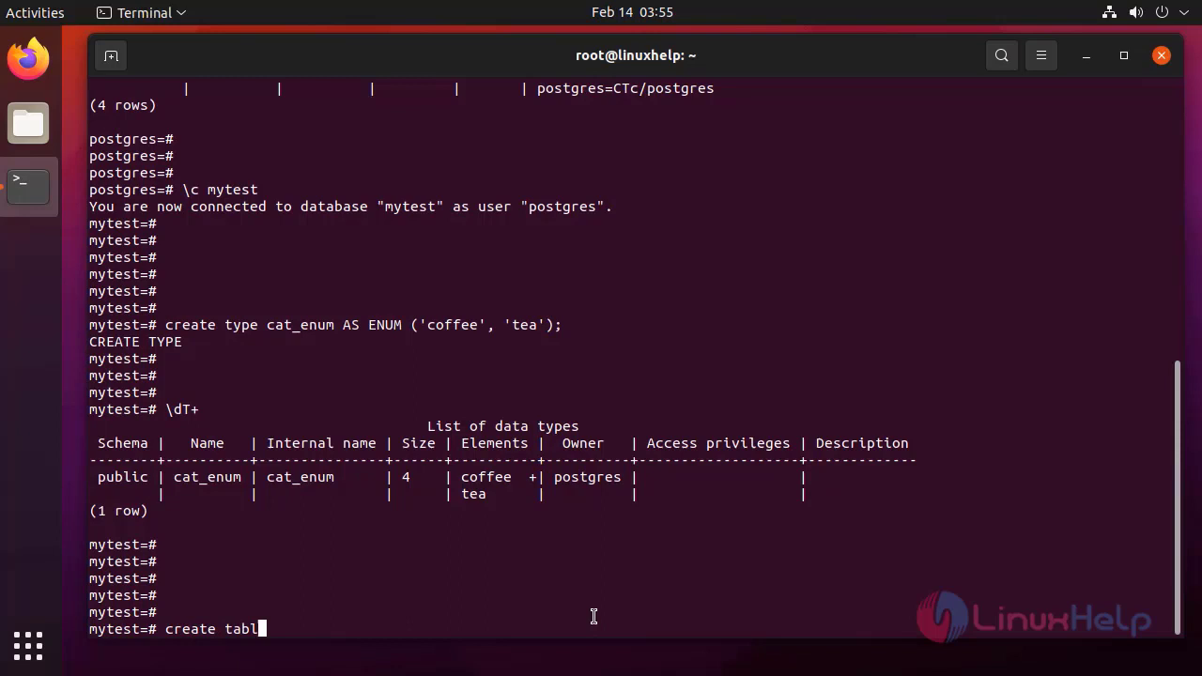
pyautogui.write('e if not')
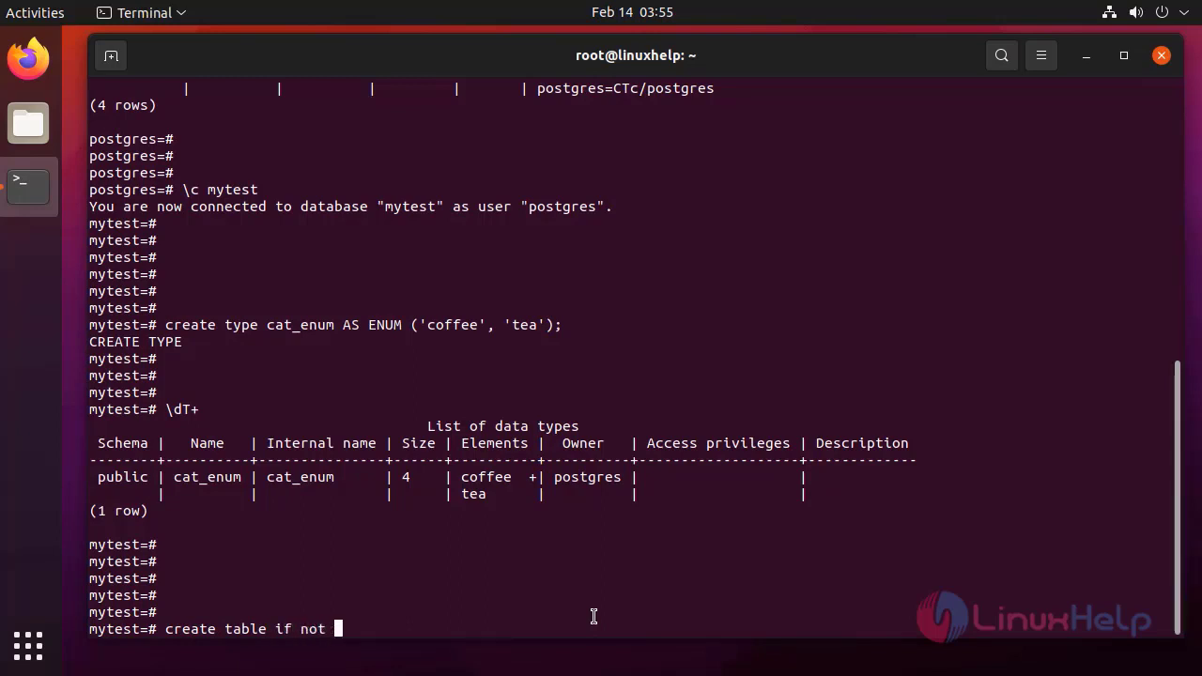
pyautogui.write('ex')
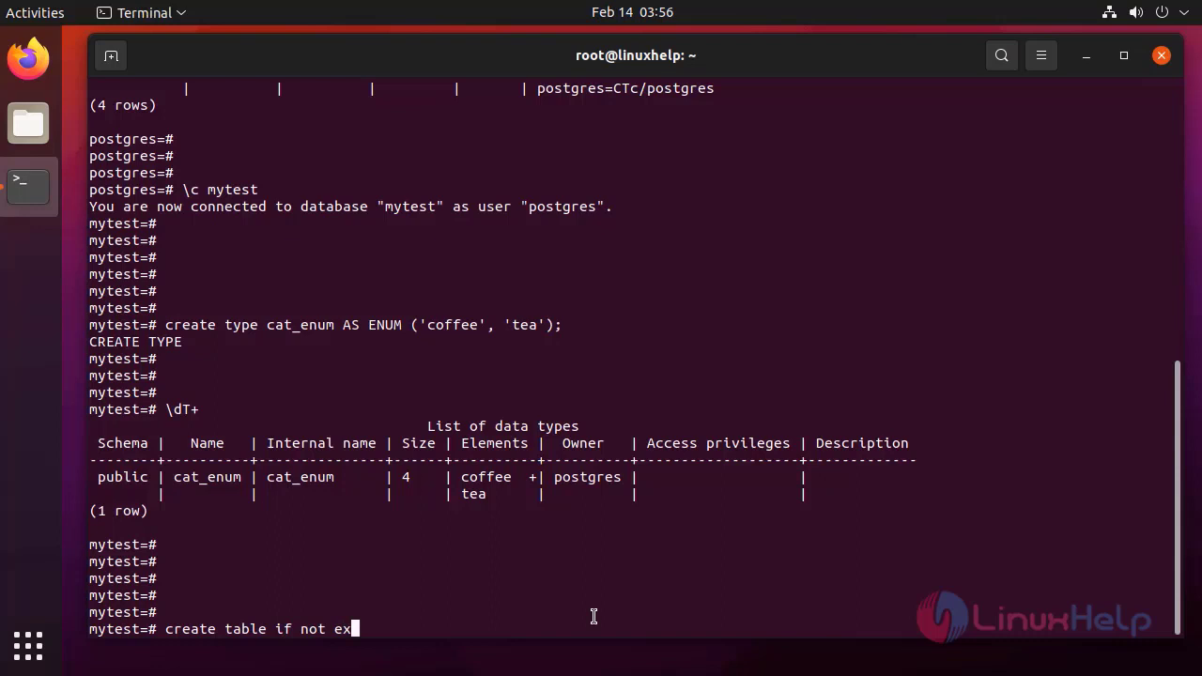
pyautogui.write('i')
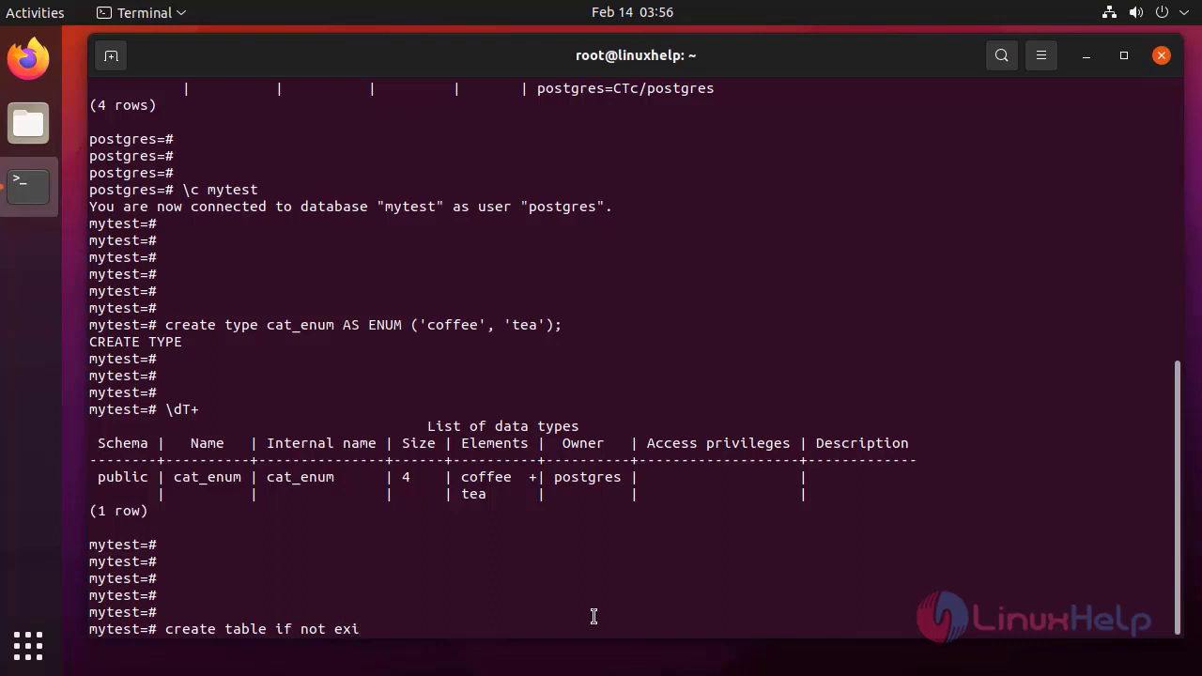
pyautogui.write('sts cafe (')
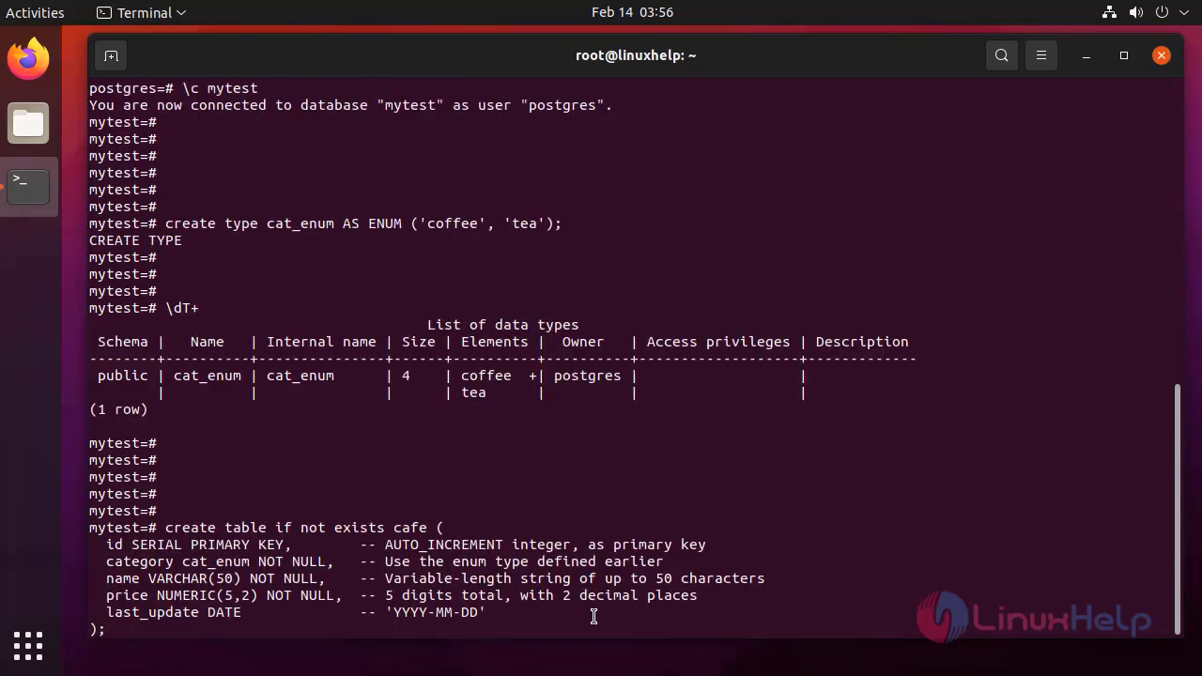
pyautogui.press('Return')
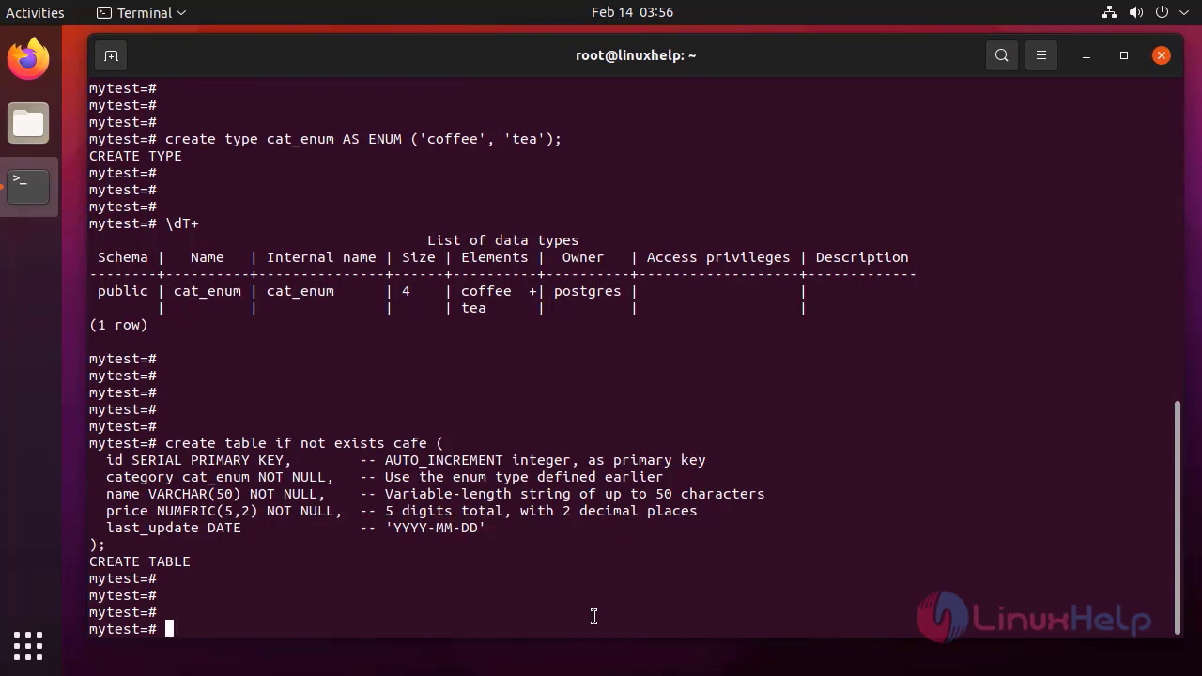
# List relations with \dt+, showing cafe as a permanent 0-byte table
pyautogui.write('\\')
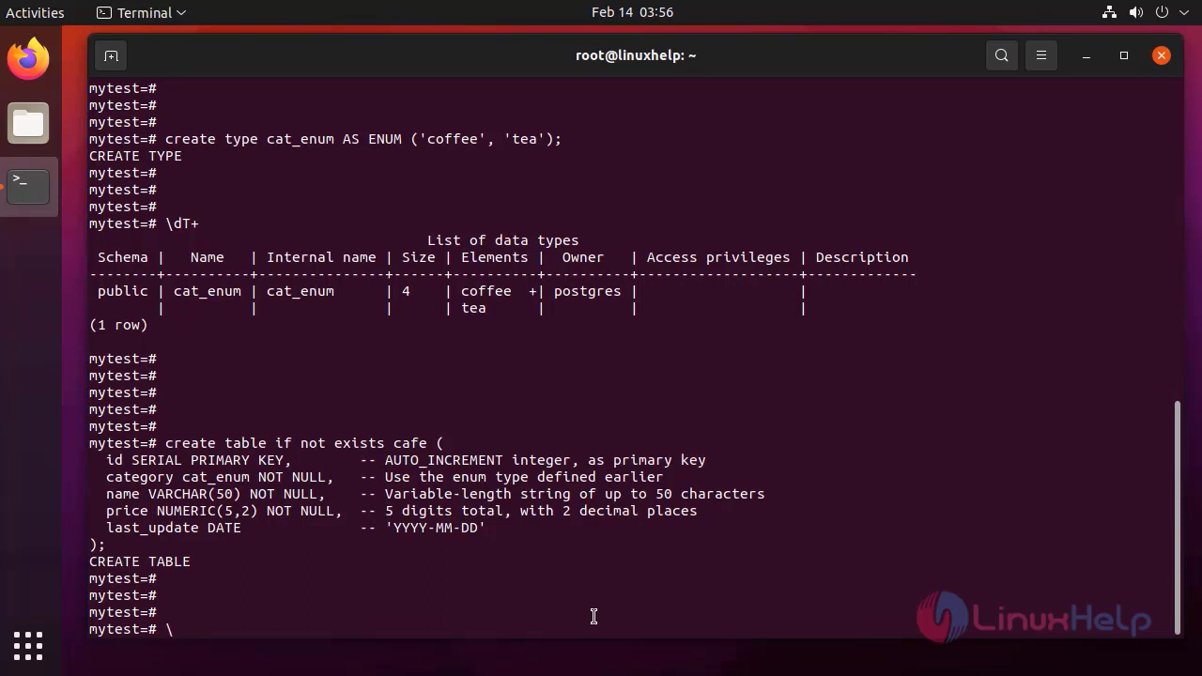
pyautogui.write('dt+')
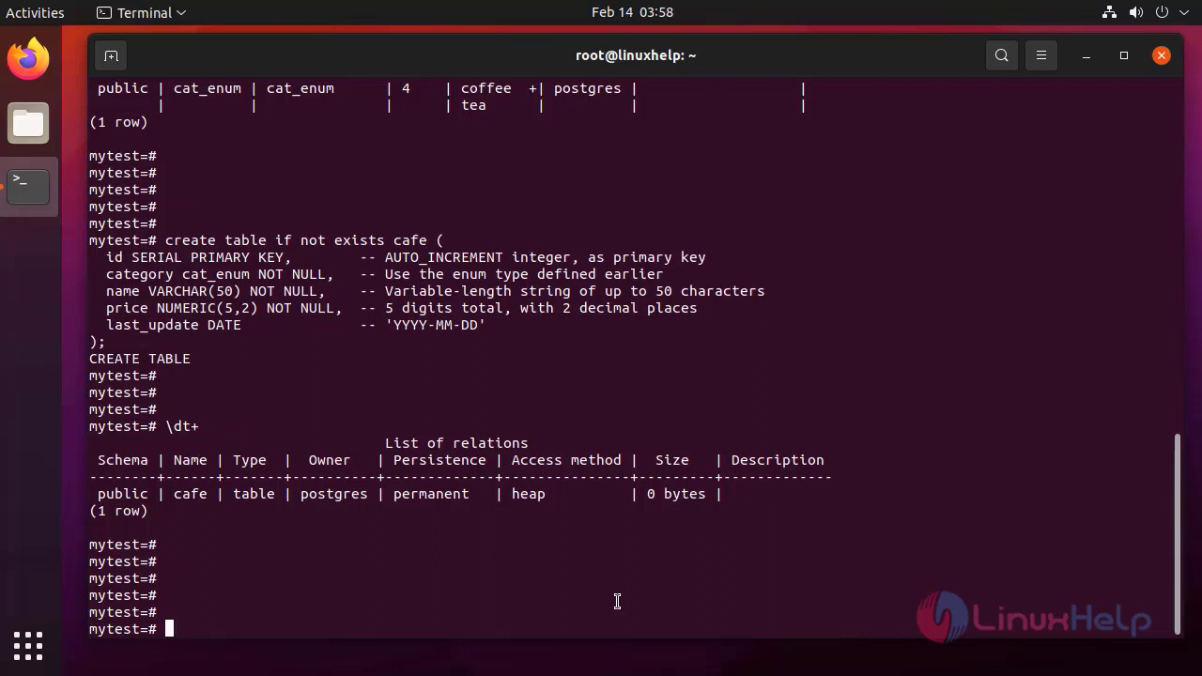
pyautogui.write('sele')
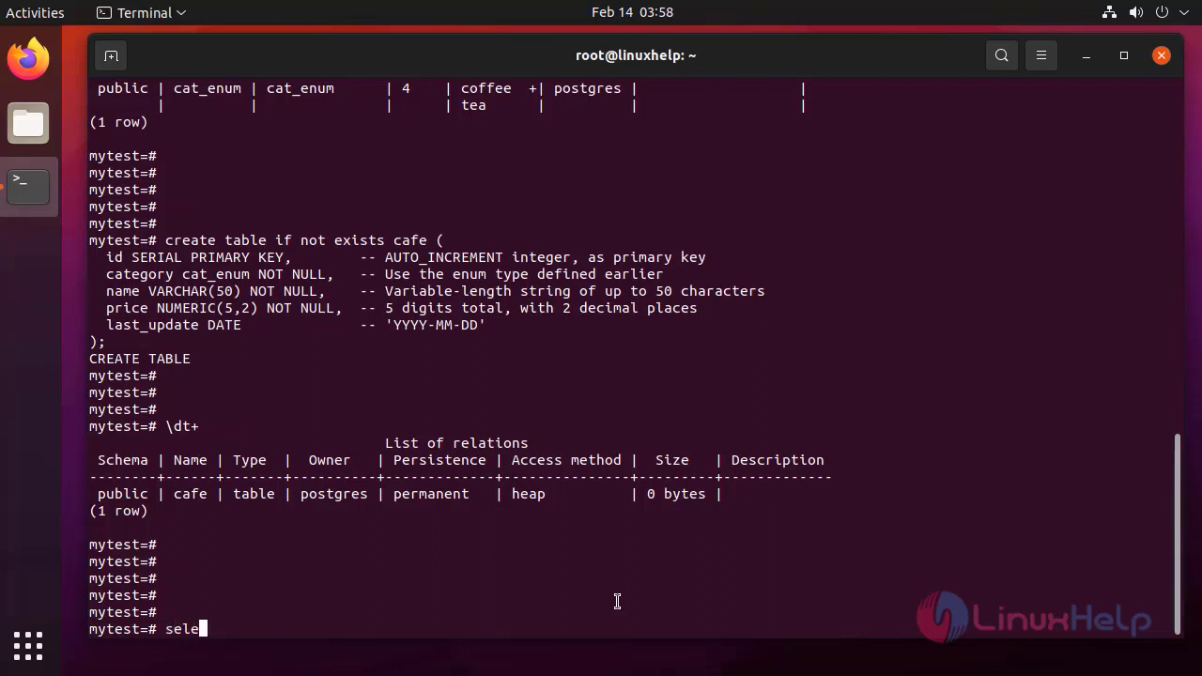
# Select all rows from cafe, confirming the table is still empty
pyautogui.write('ct')
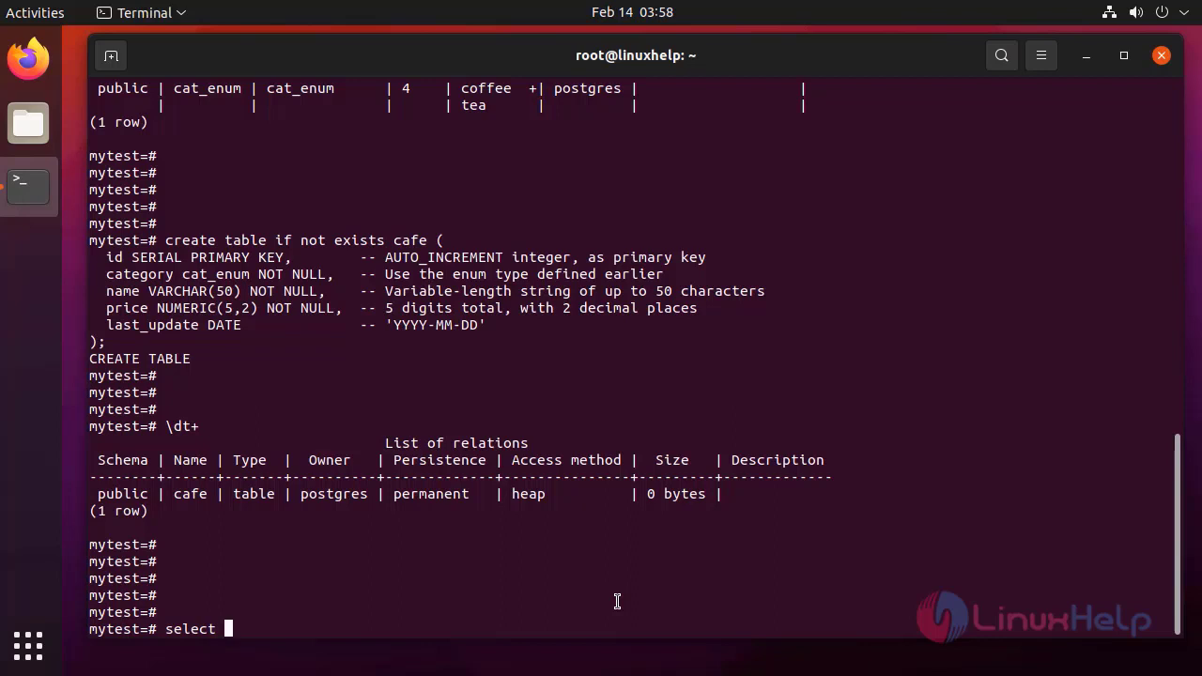
pyautogui.write('*')
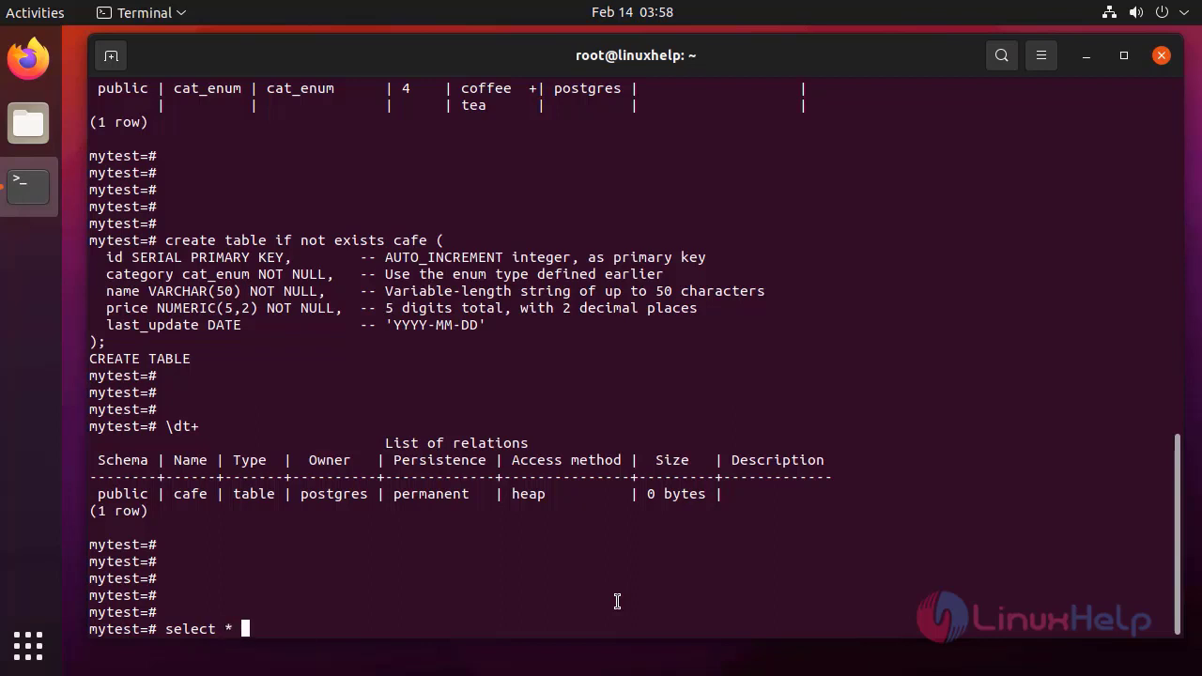
pyautogui.write('from')
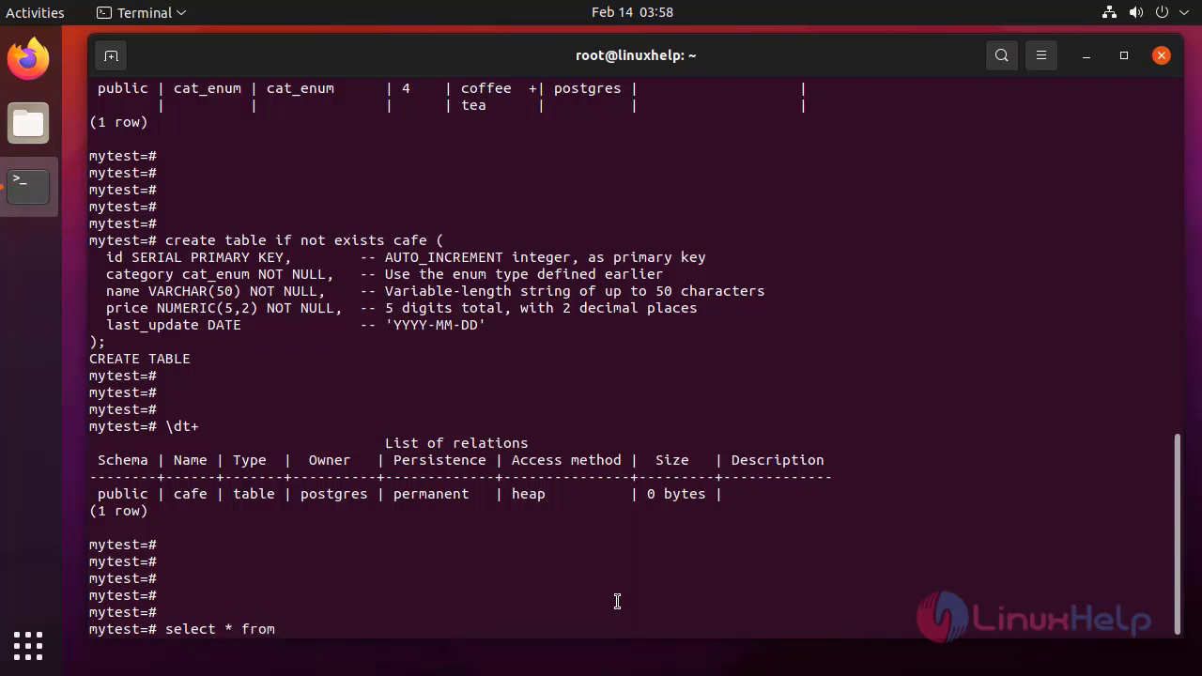
pyautogui.write('cafe')
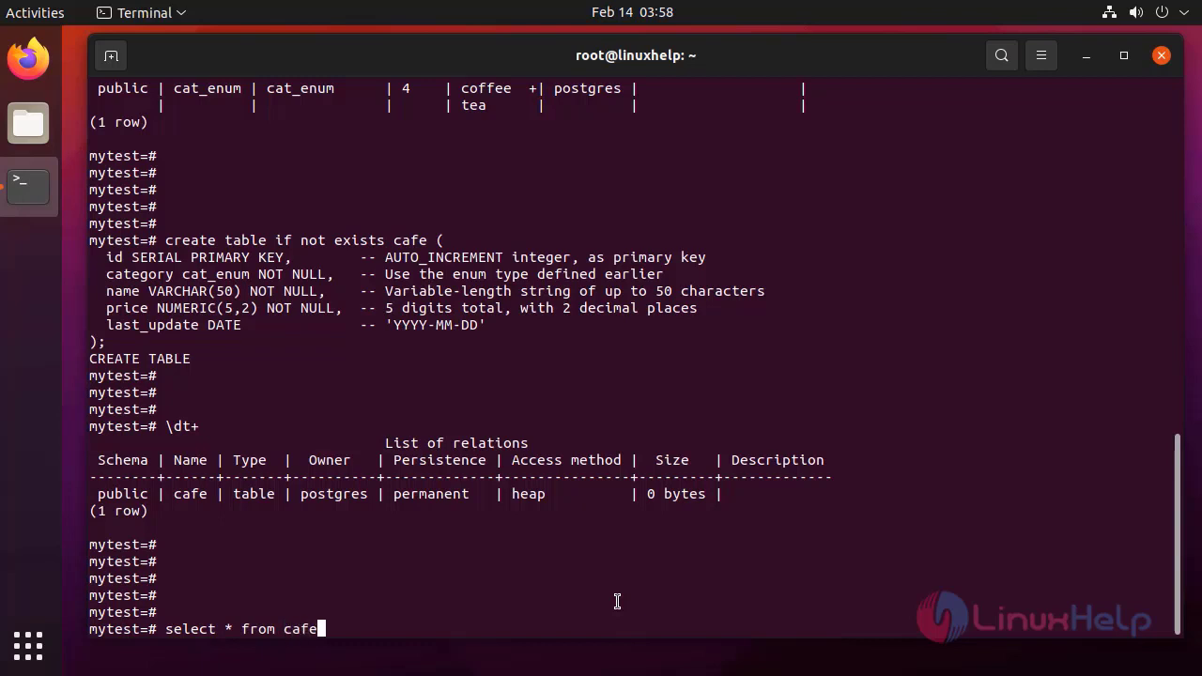
pyautogui.write(';')
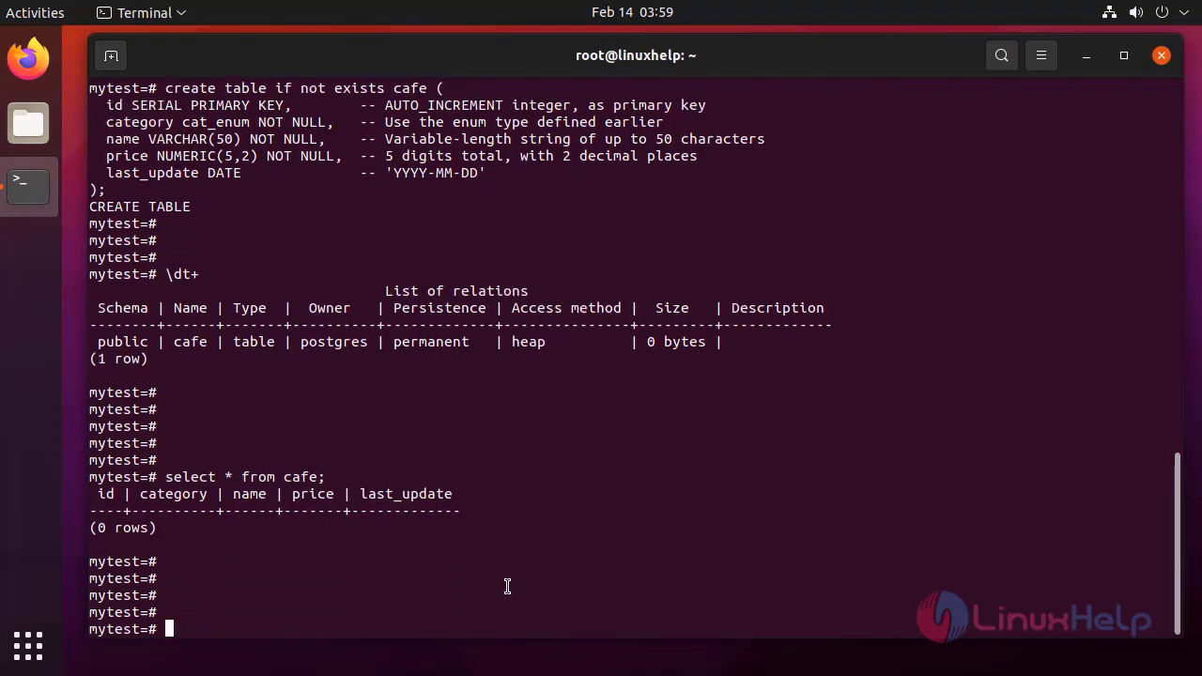
pyautogui.write('inse')
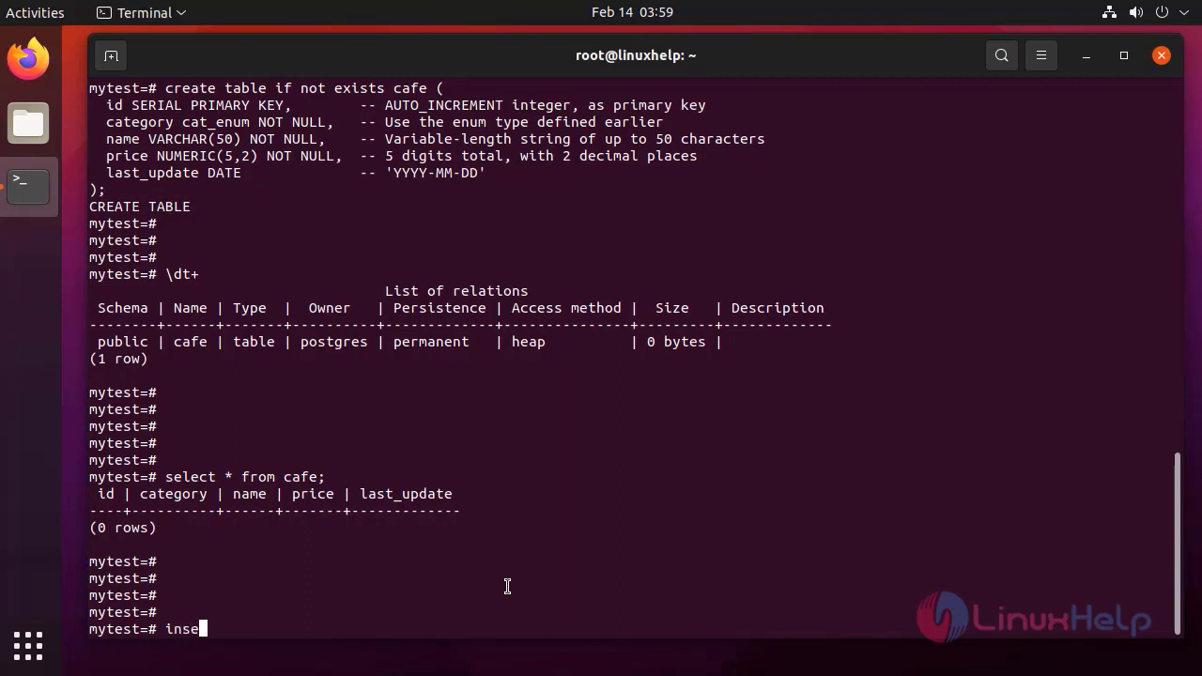
# Insert seven drinks into cafe: five coffees plus Green Tea and Wulong Tea
pyautogui.write('rt')
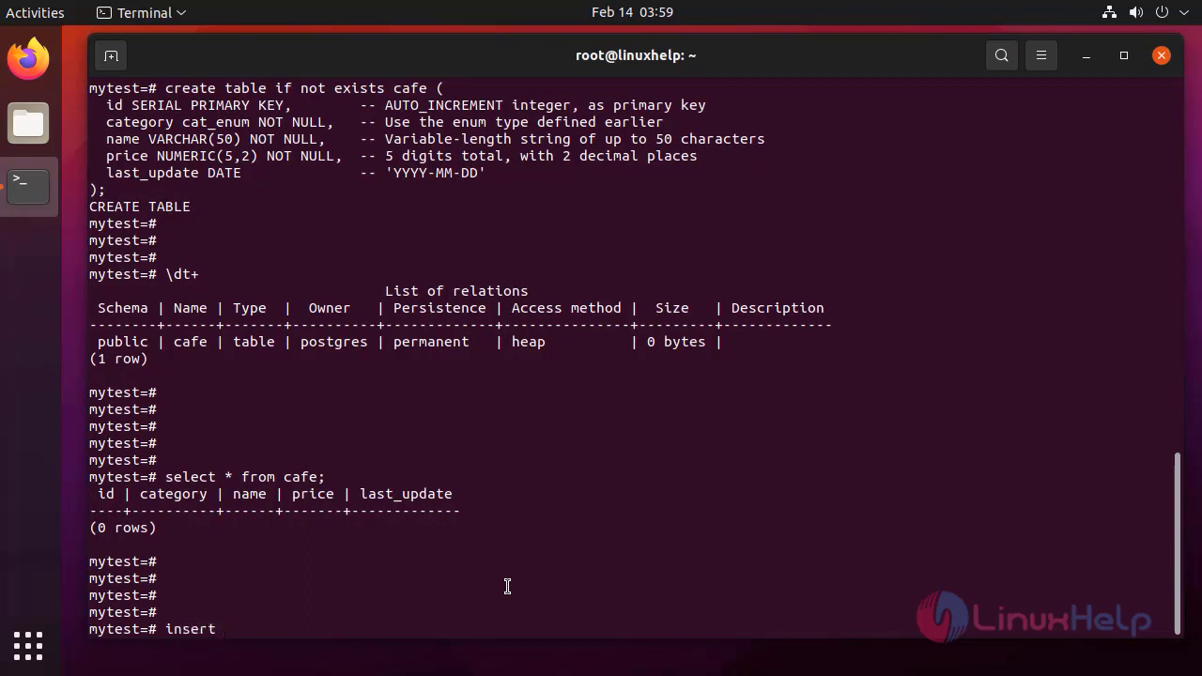
pyautogui.write('into cafe (category, name, price) VALUES')
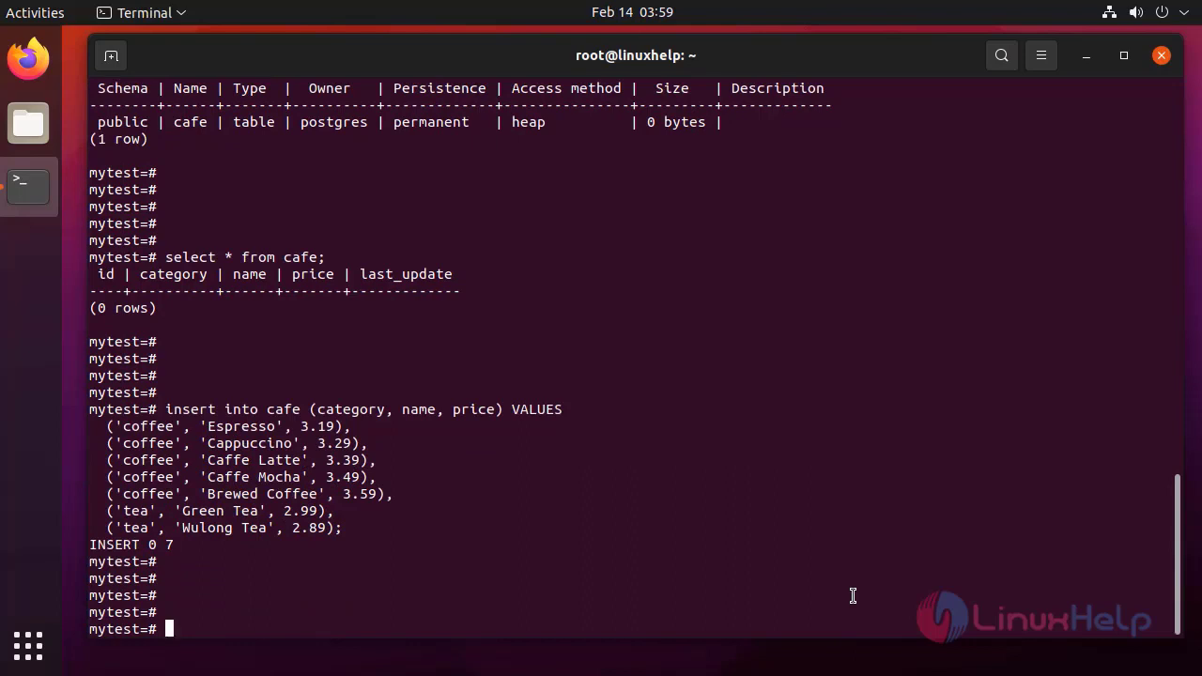
pyautogui.write('select')
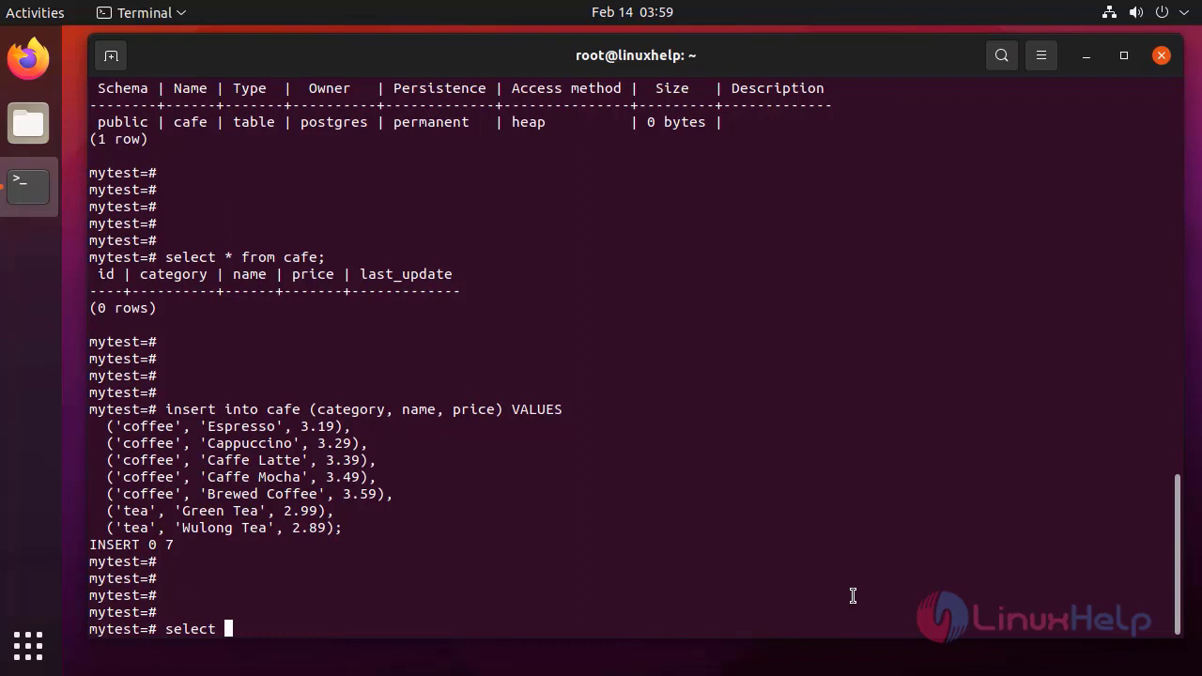
# Run SELECT * FROM cafe to list every row in the table
pyautogui.write('* from cafe')
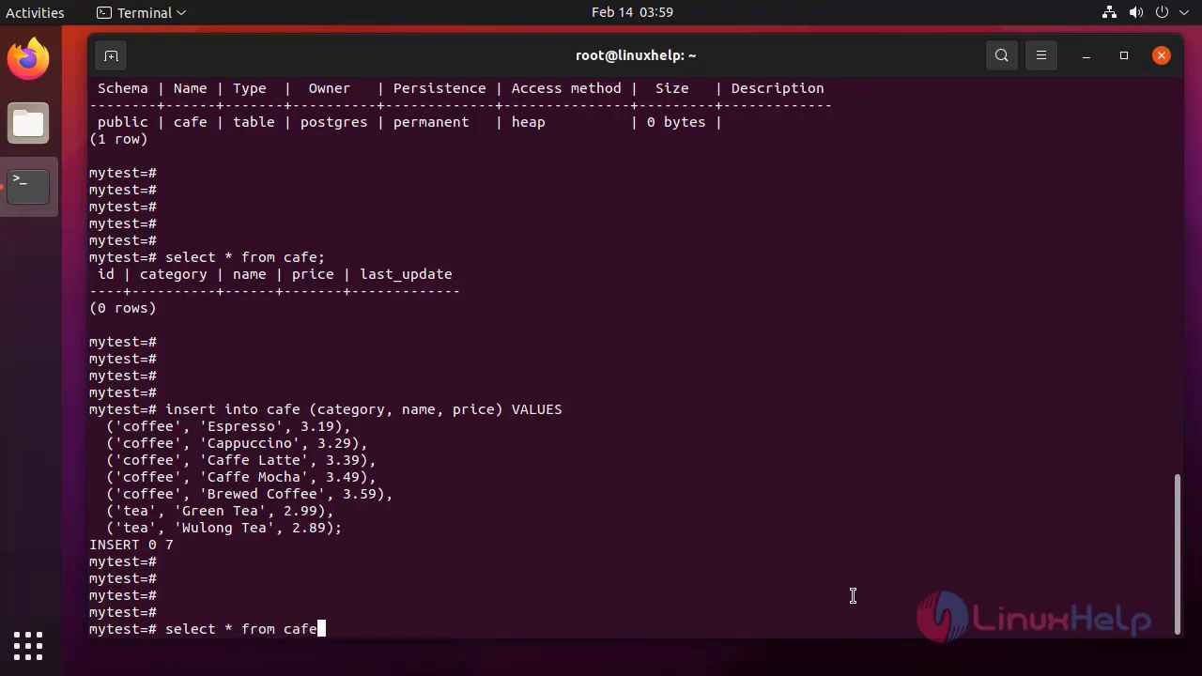
pyautogui.write(';')
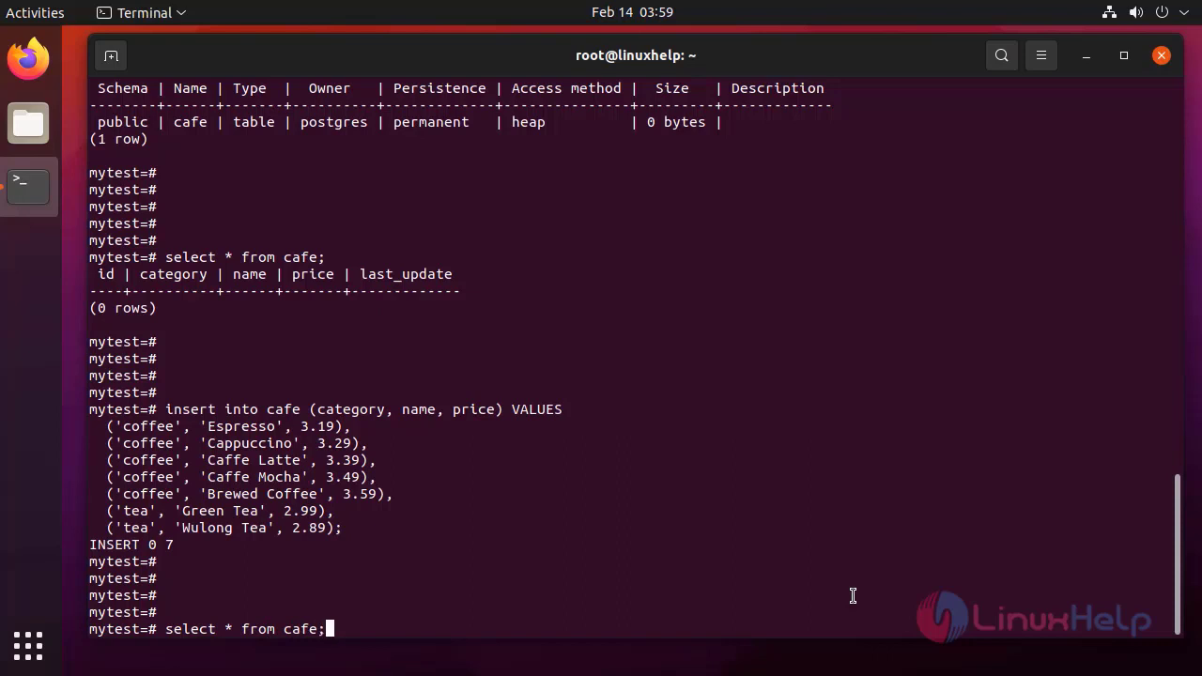
pyautogui.press('Return')
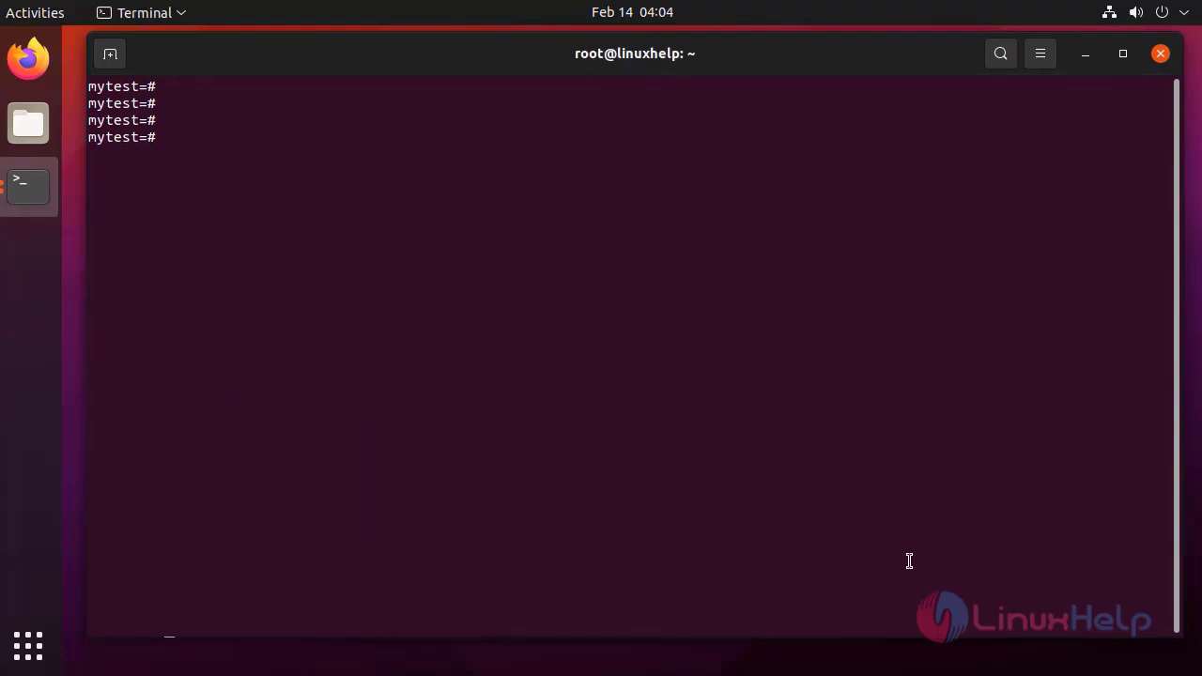
# Run UPDATE cafe SET price = price * 1.1 WHERE category = 'tea', updating 2 rows
pyautogui.write('update c')
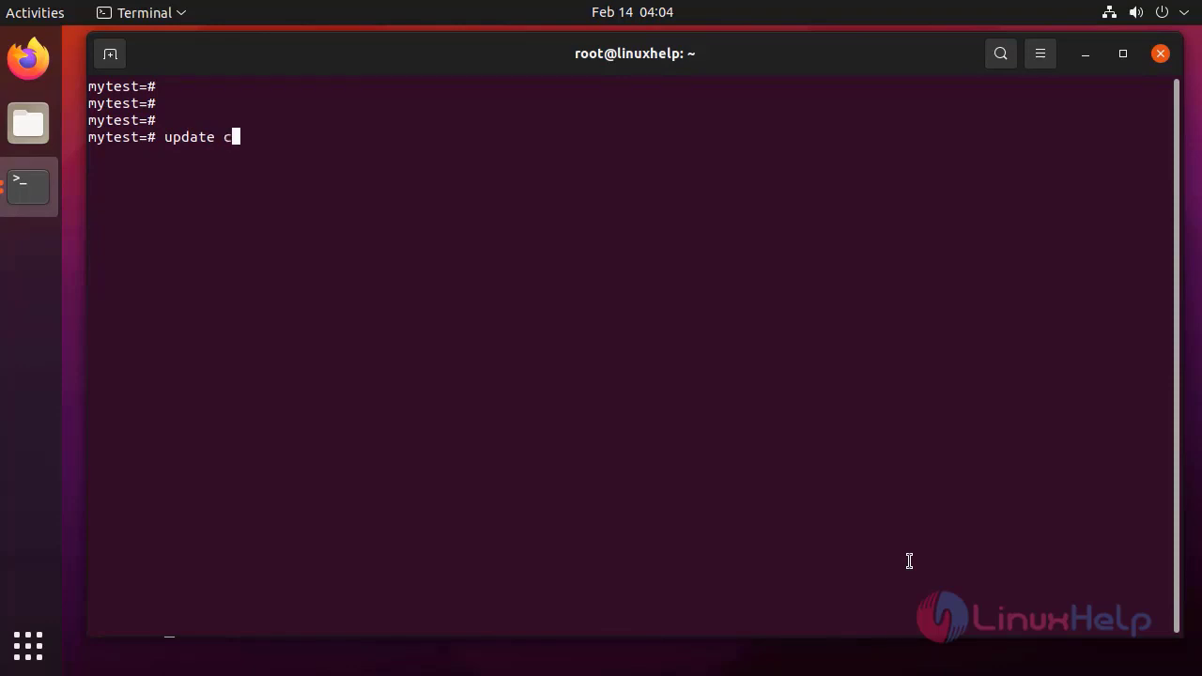
pyautogui.write("afe SET price = price * 1.1 WHERE category = 'tea';")
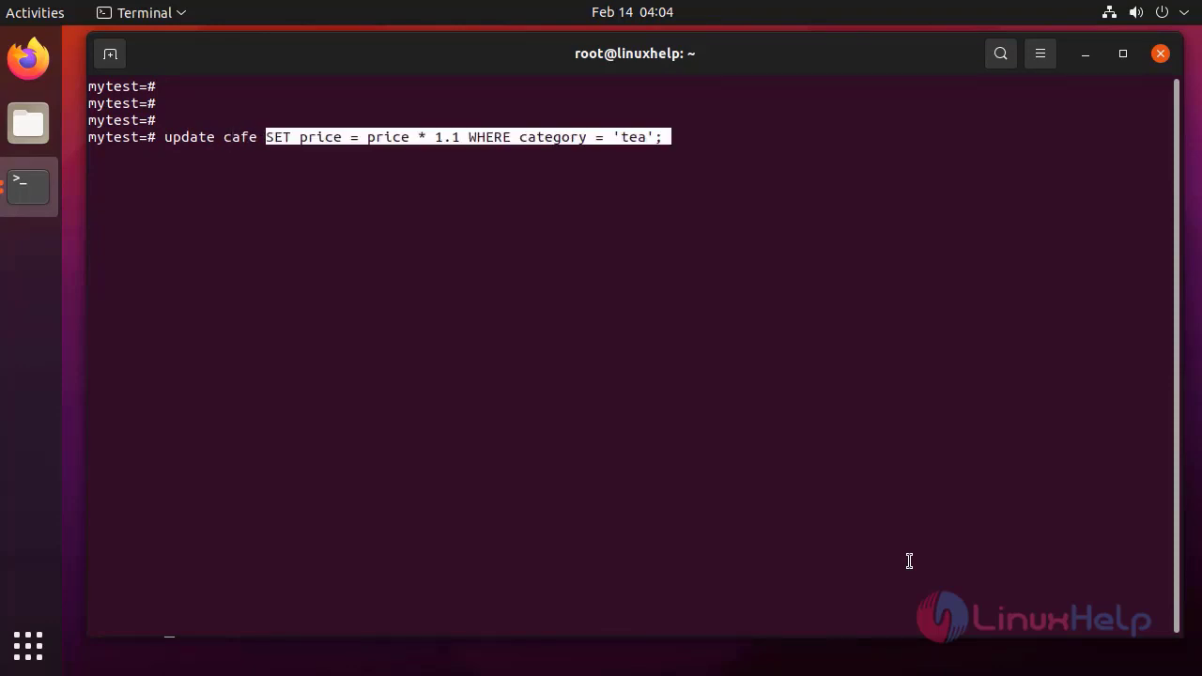
pyautogui.press('Return')
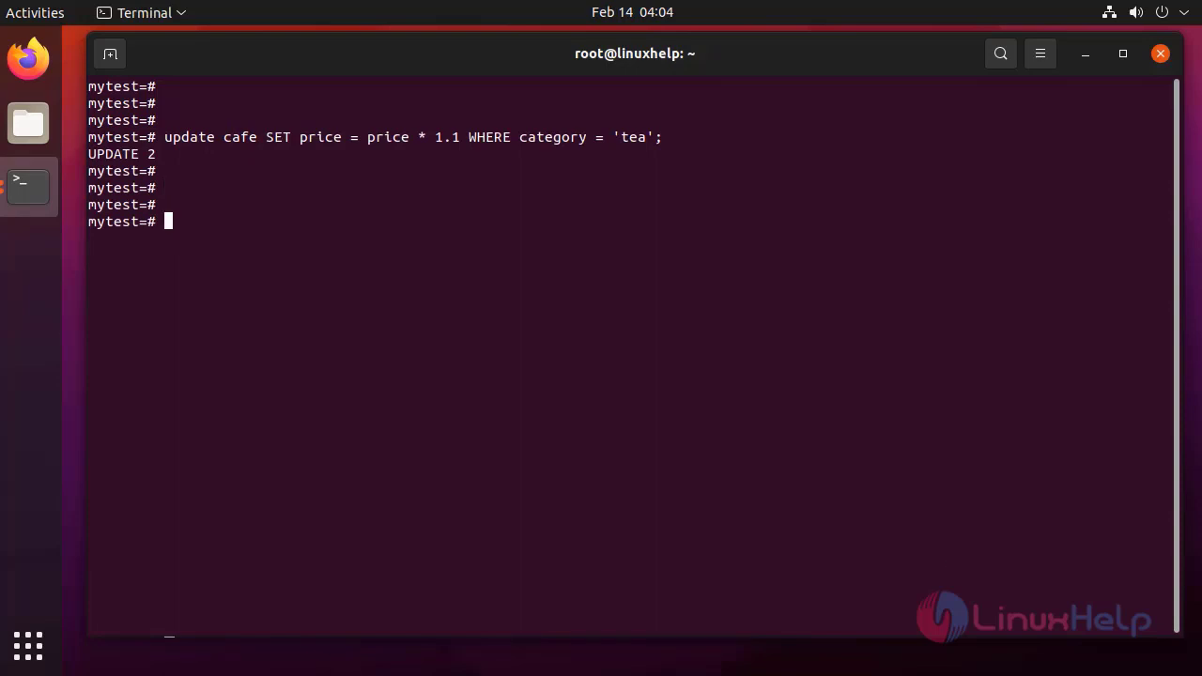
pyautogui.moveTo(1097, 541)
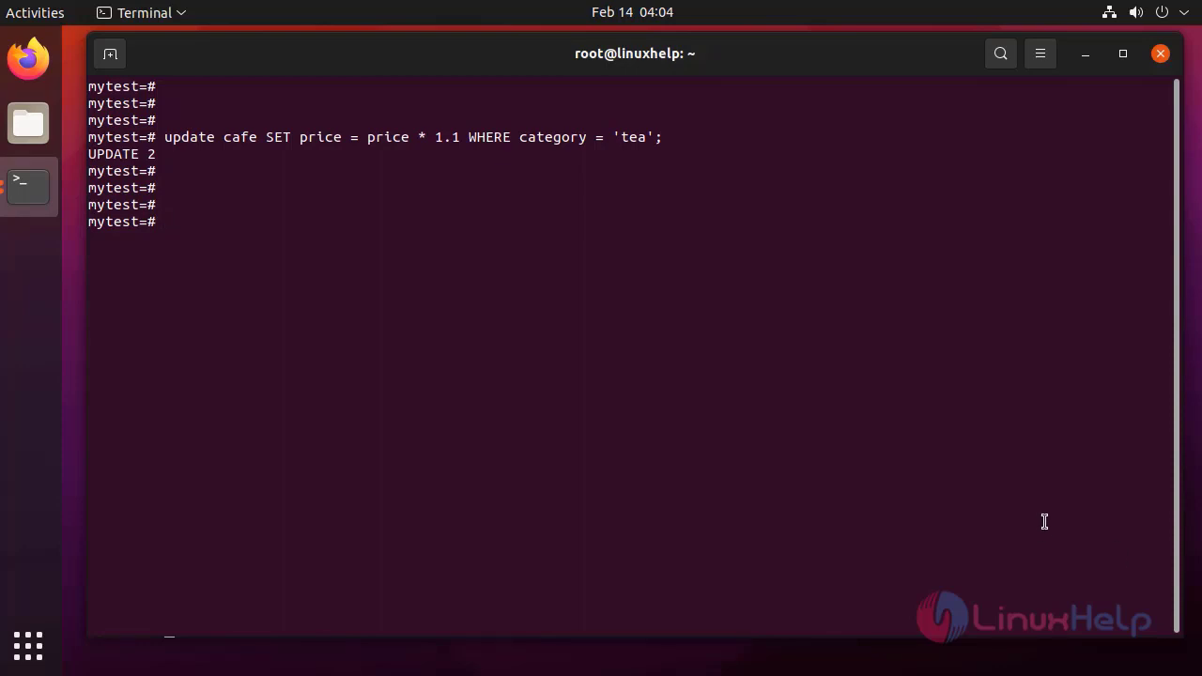
# Query select * from cafe, showing Green Tea 3.29 and Wulong Tea 3.18
pyautogui.write('selct')
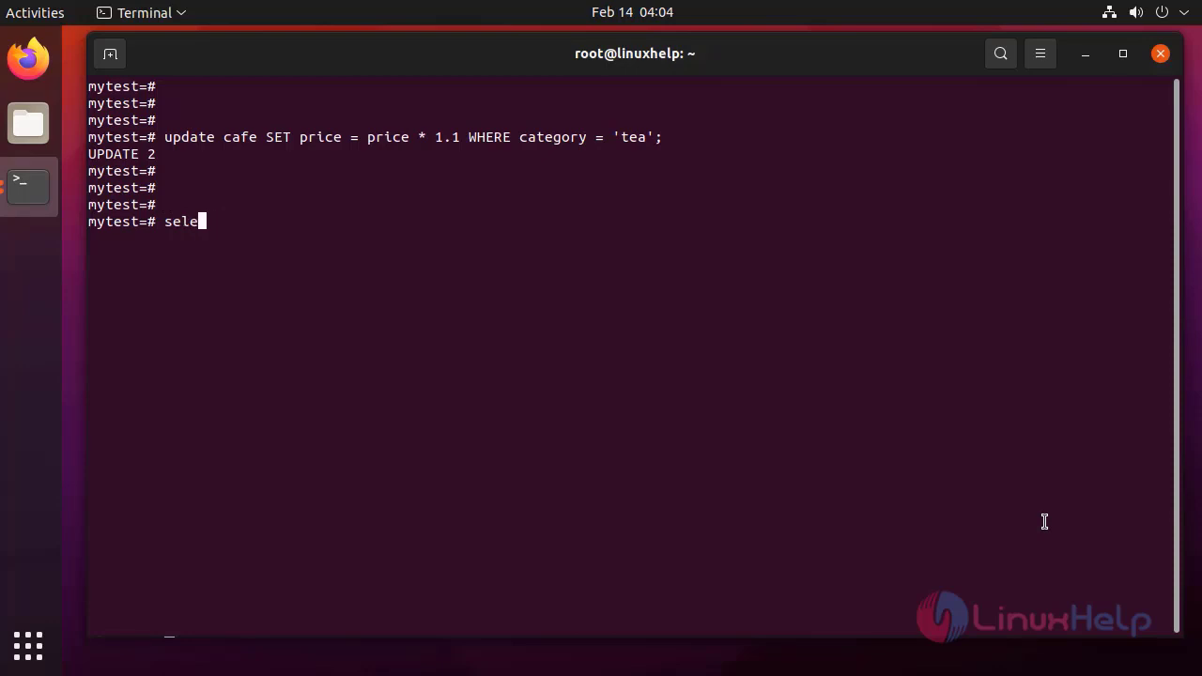
pyautogui.write('ct')
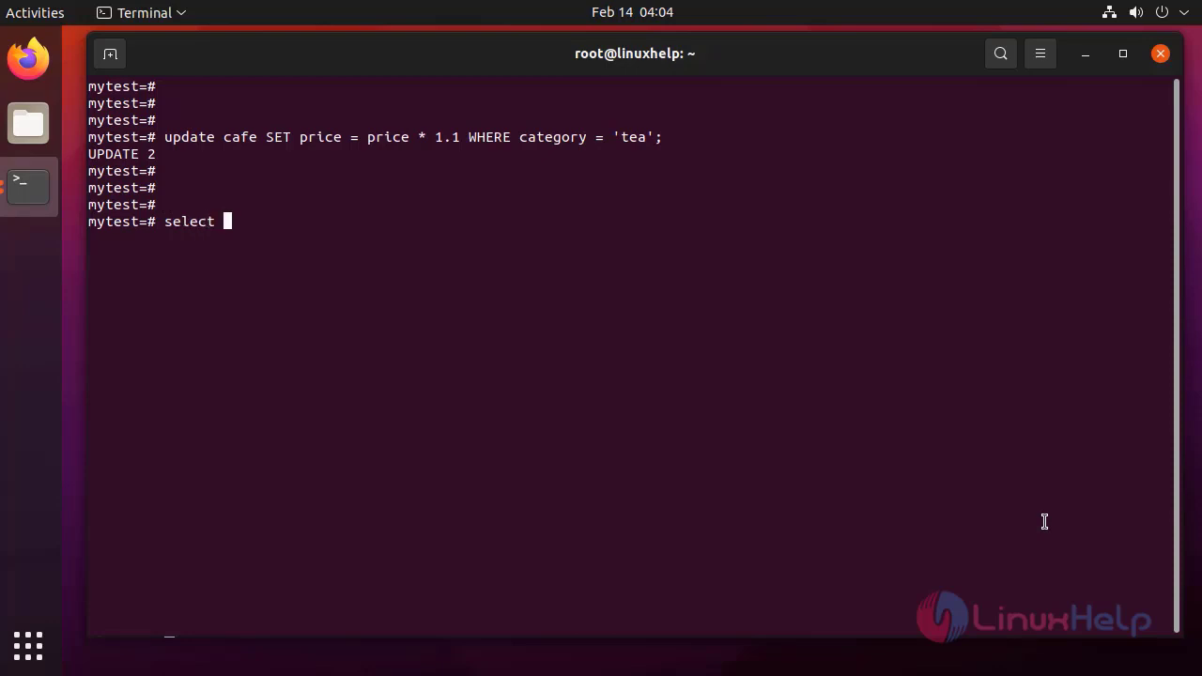
pyautogui.write('*')
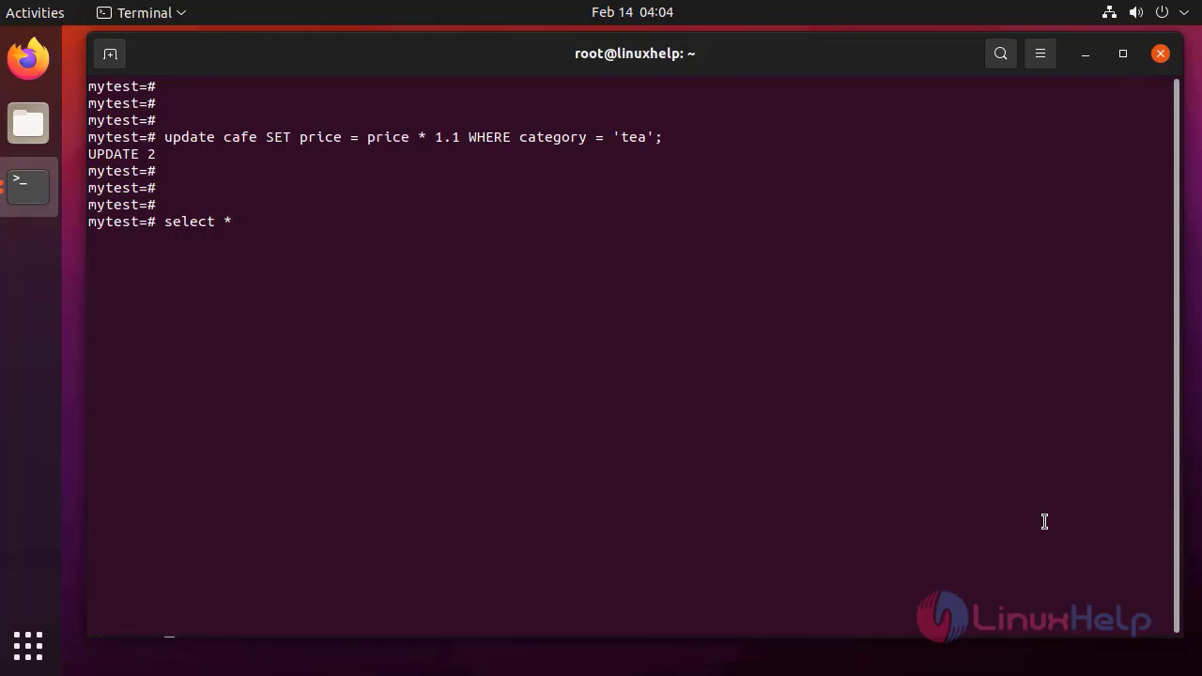
pyautogui.write('fro')
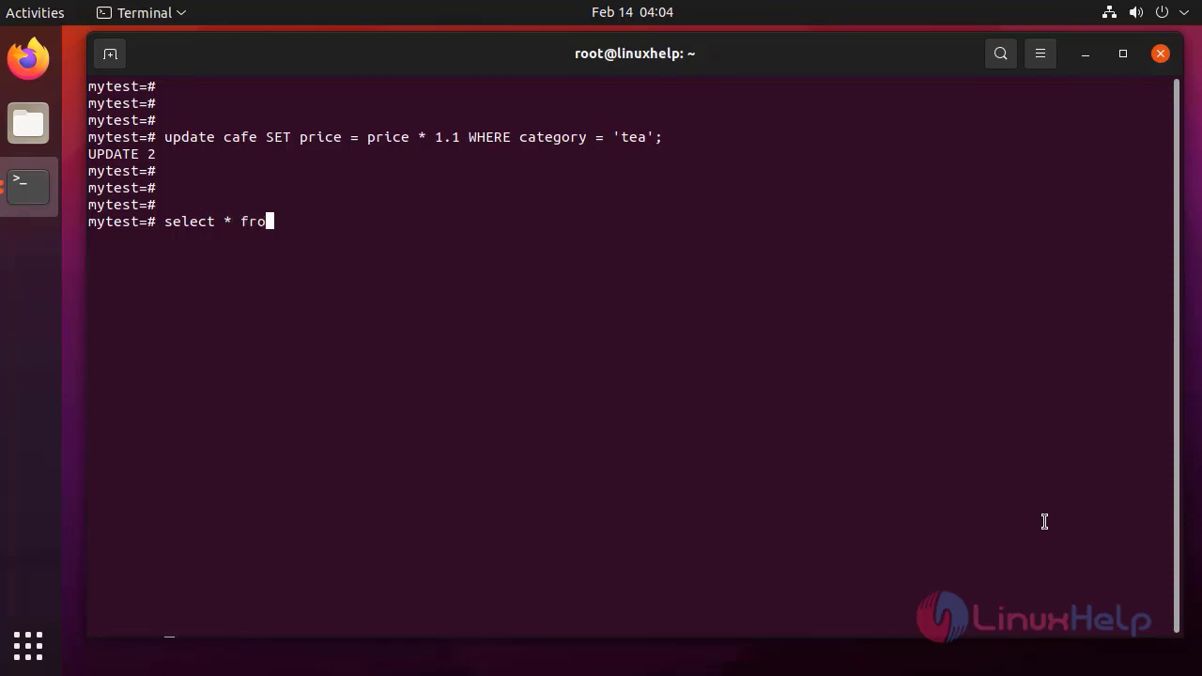
pyautogui.write('m cafe ;')
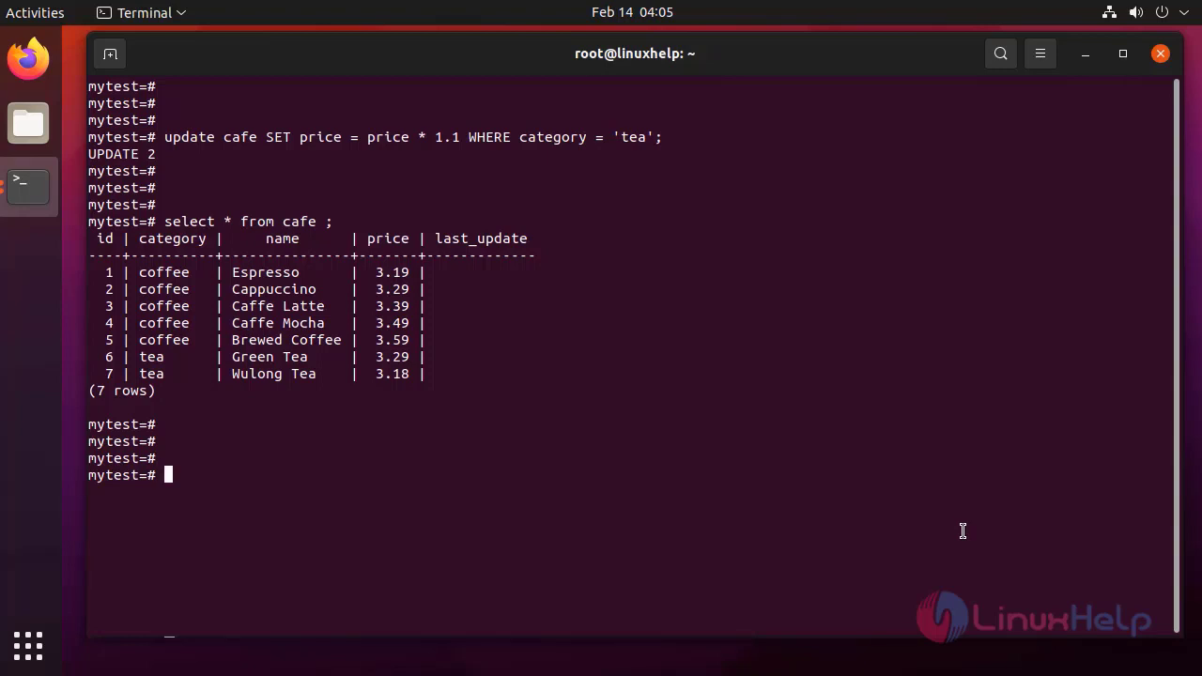
pyautogui.write('delete')
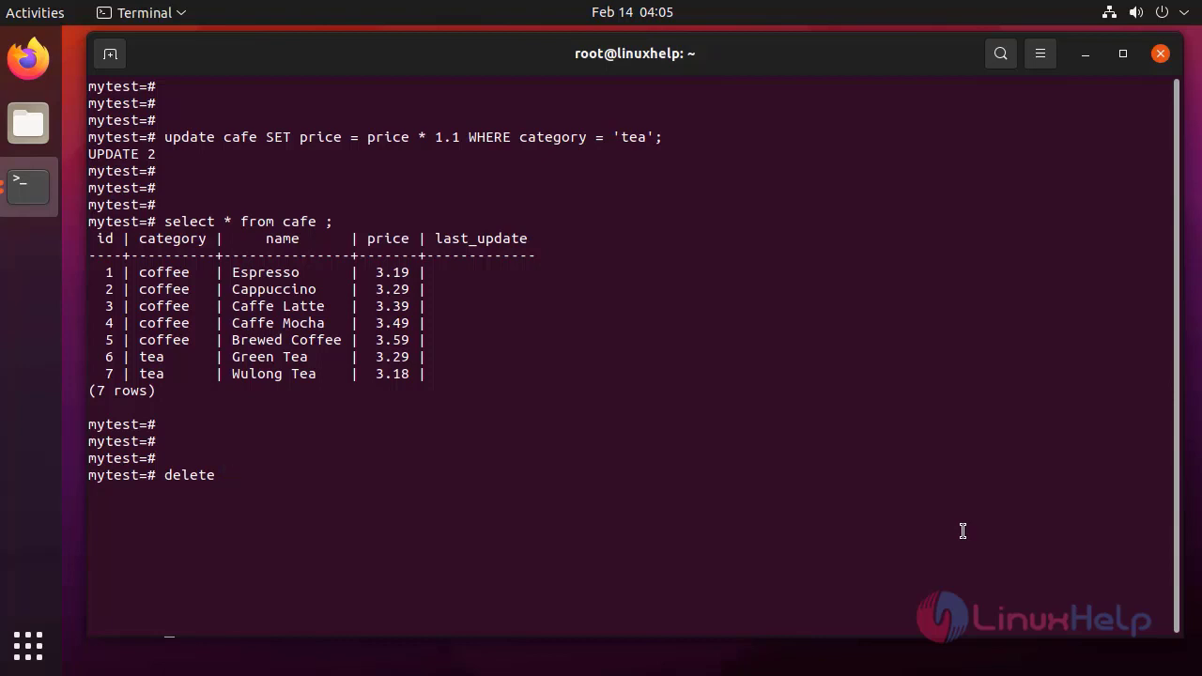
# Run delete from cafe where id = 6, reporting DELETE 1
pyautogui.write('from caf')
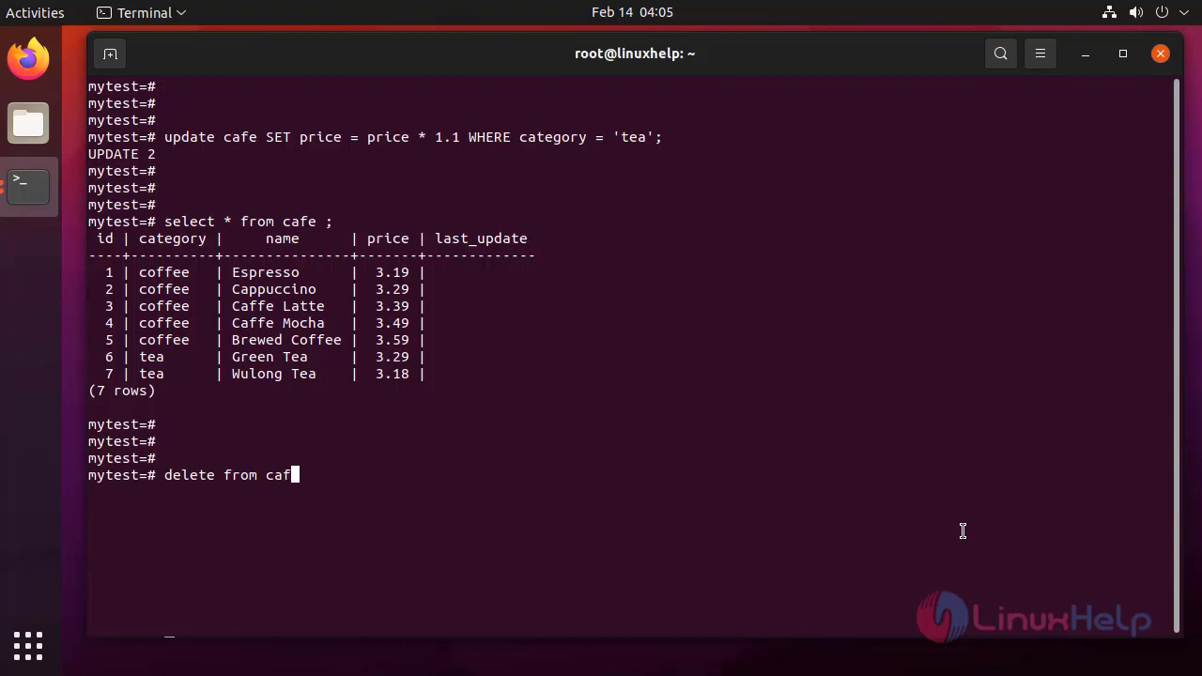
pyautogui.write('e where')
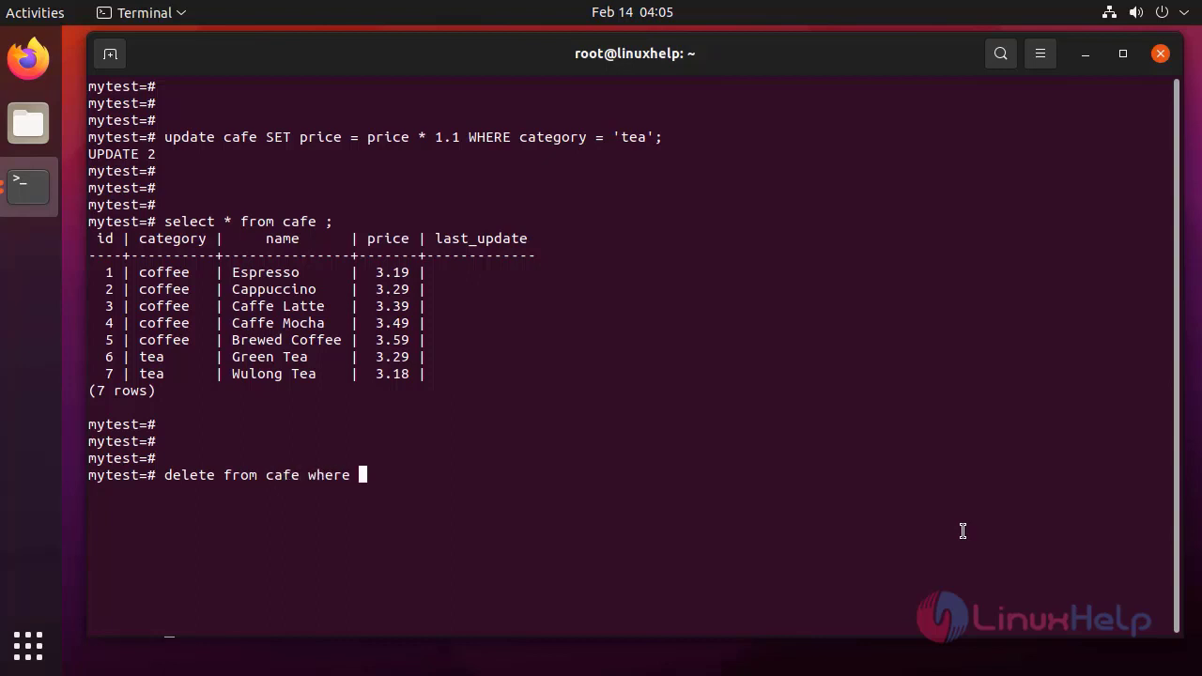
pyautogui.write('id')
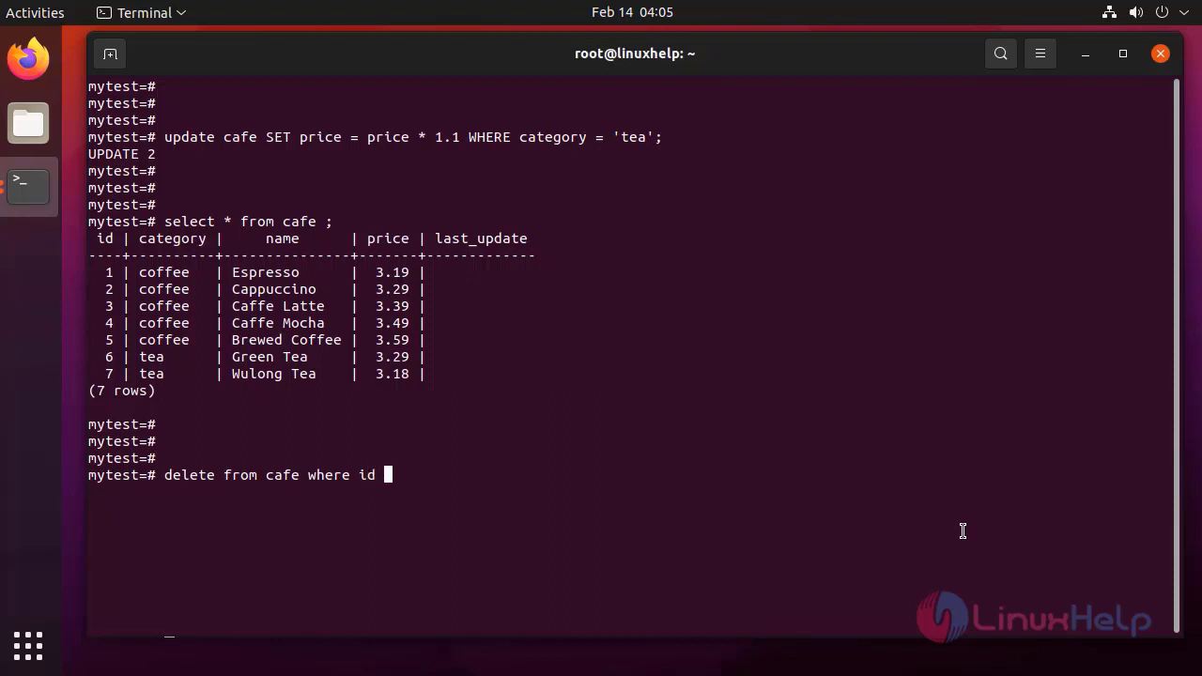
pyautogui.write('= 6')
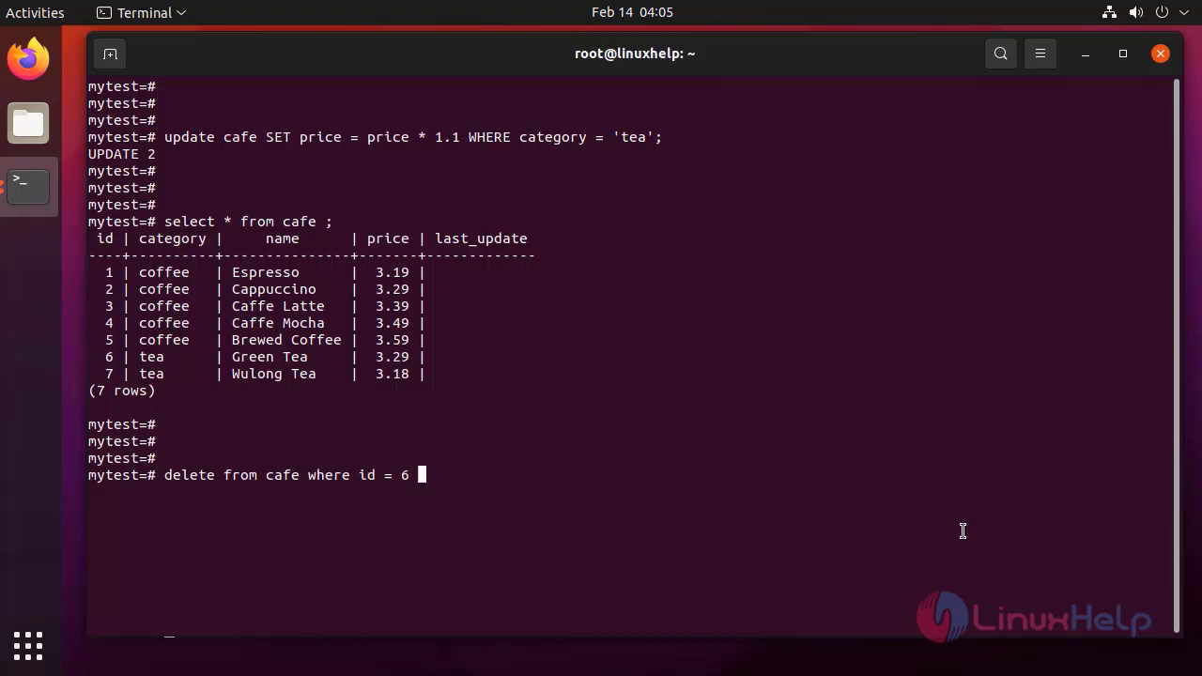
pyautogui.write(';')
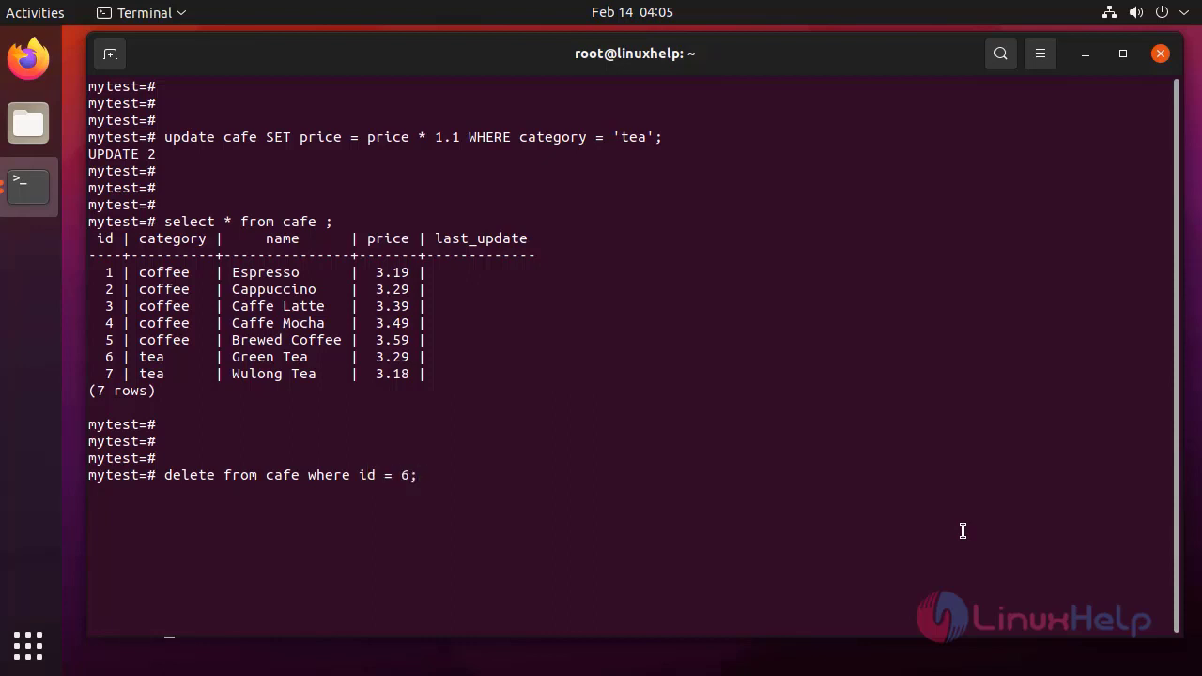
pyautogui.press('Return')
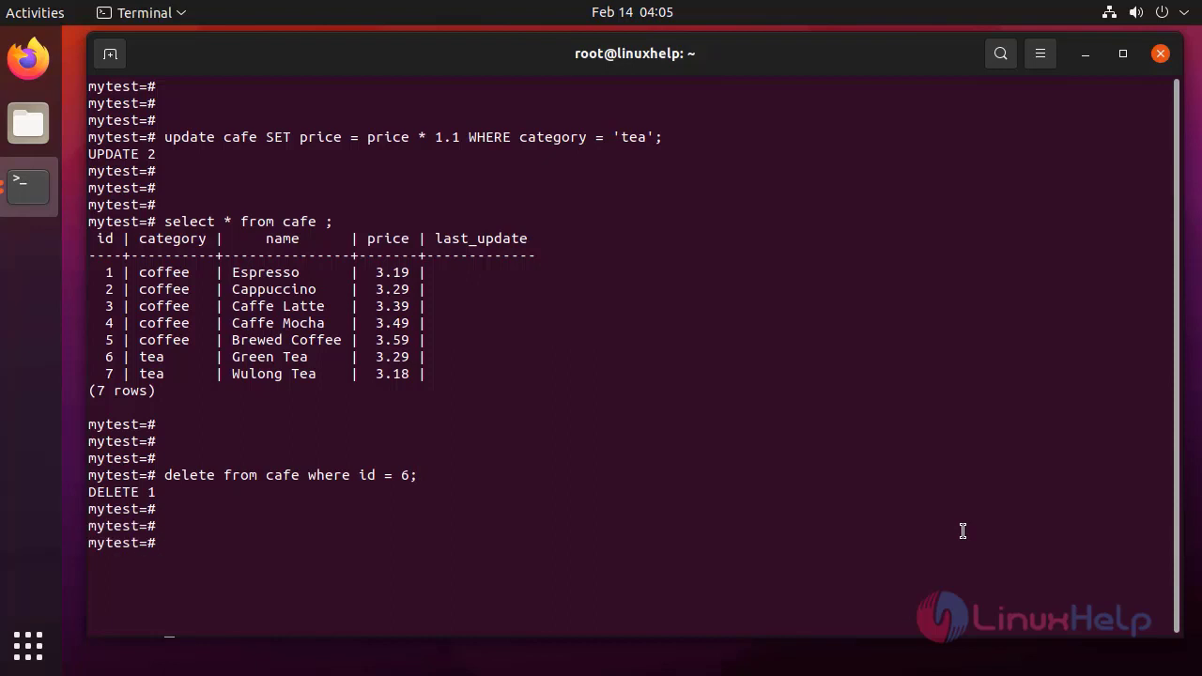
pyautogui.write('se')
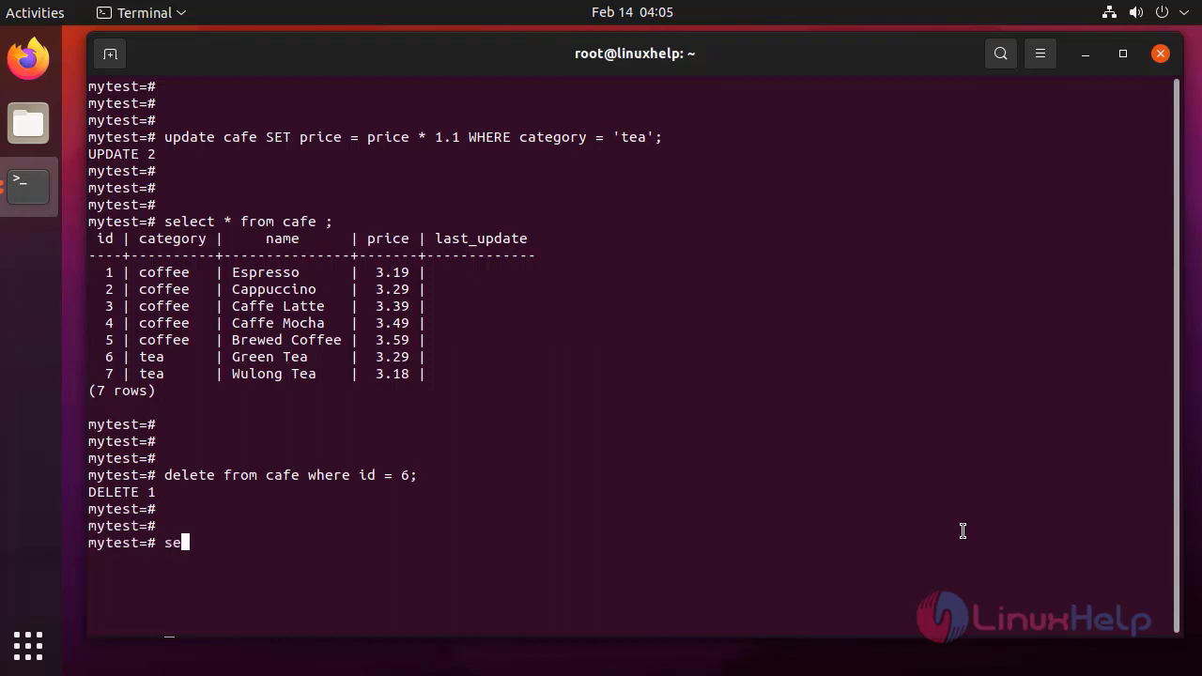
# Re-run select * from cafe to confirm six rows without Green Tea
pyautogui.write('lect')
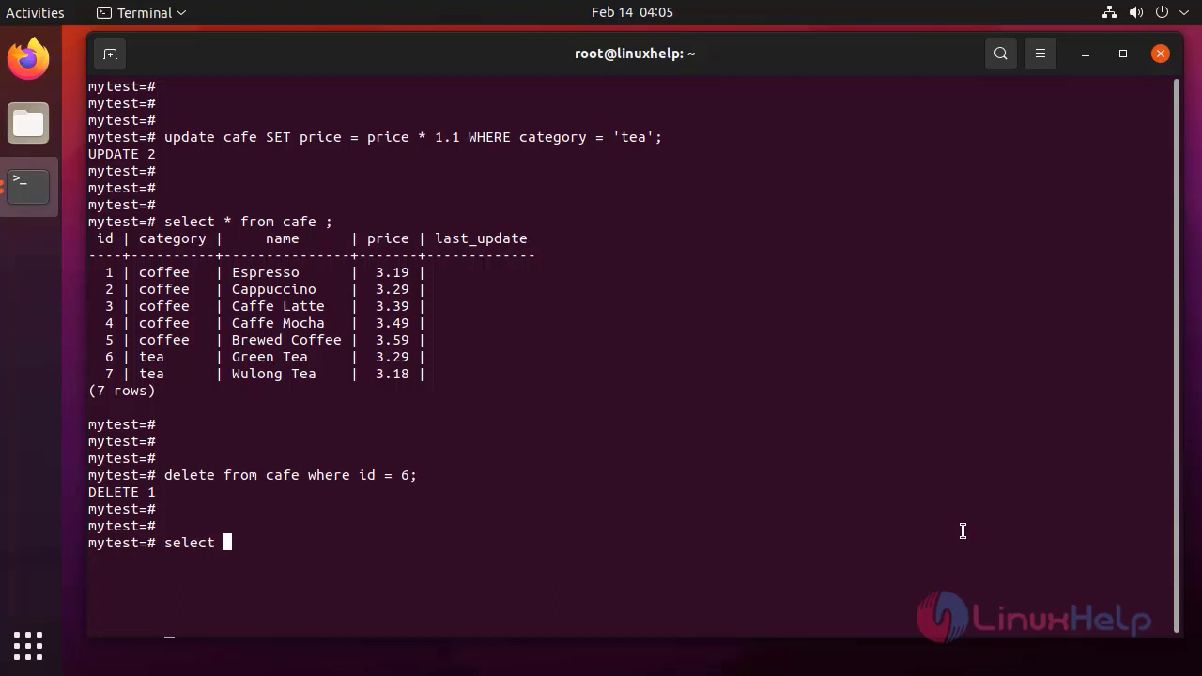
pyautogui.write('*')
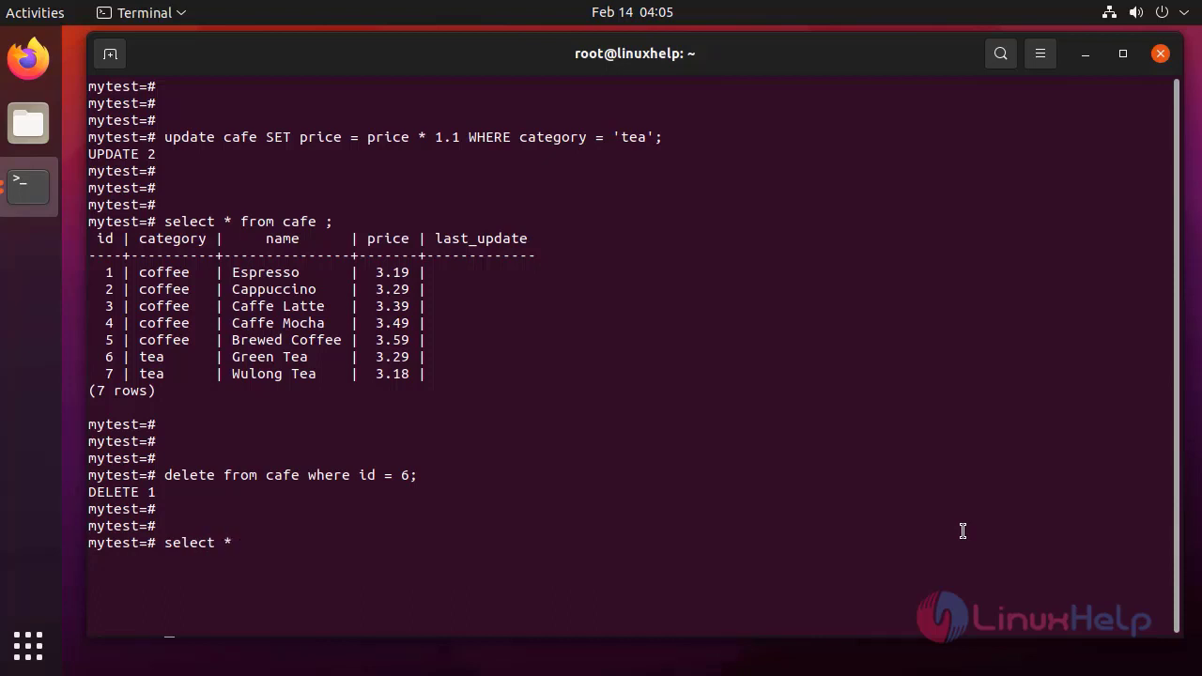
pyautogui.write('from c')
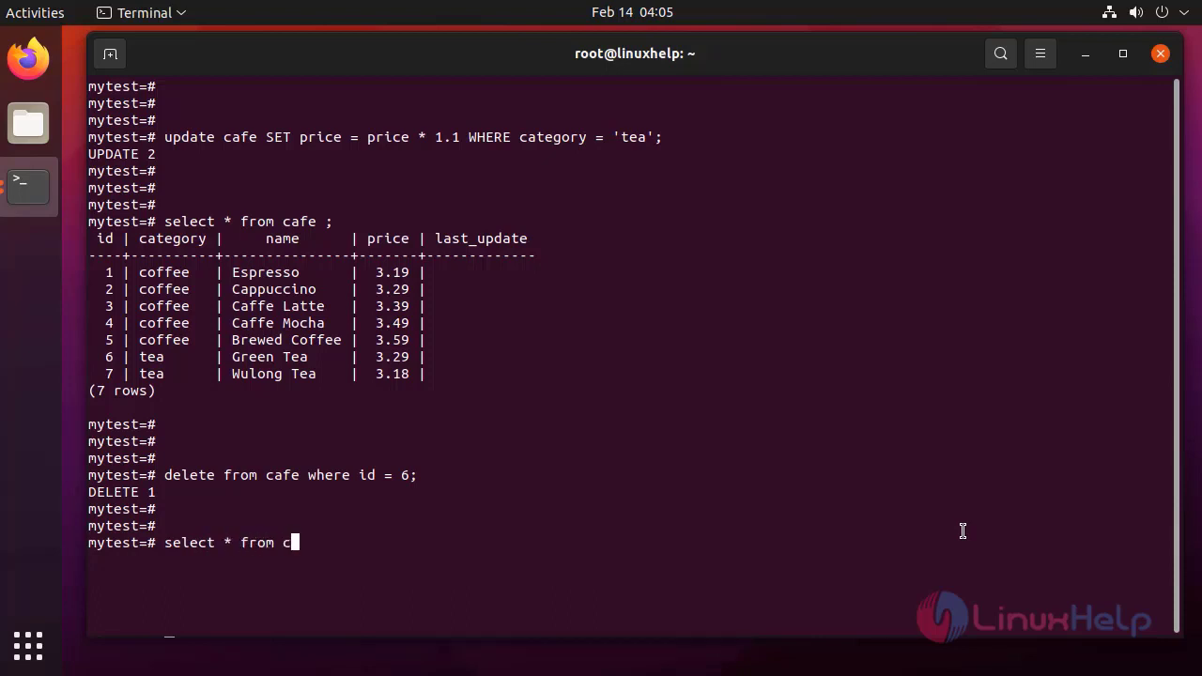
pyautogui.write('afe')
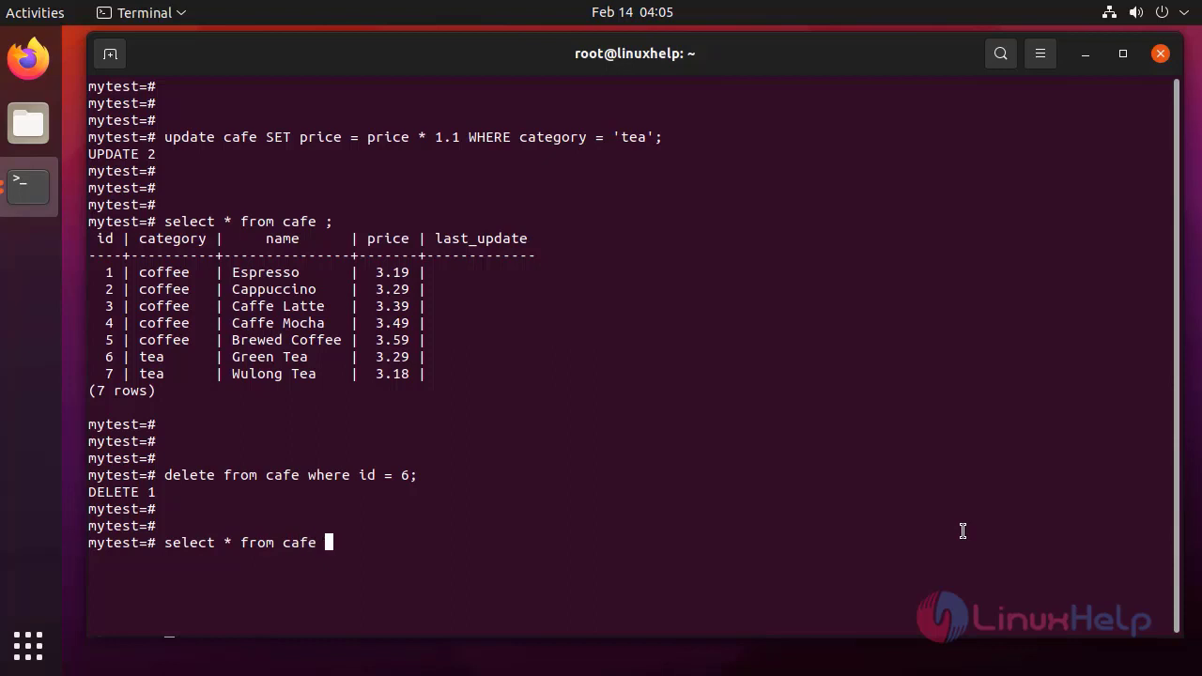
pyautogui.press('Return')
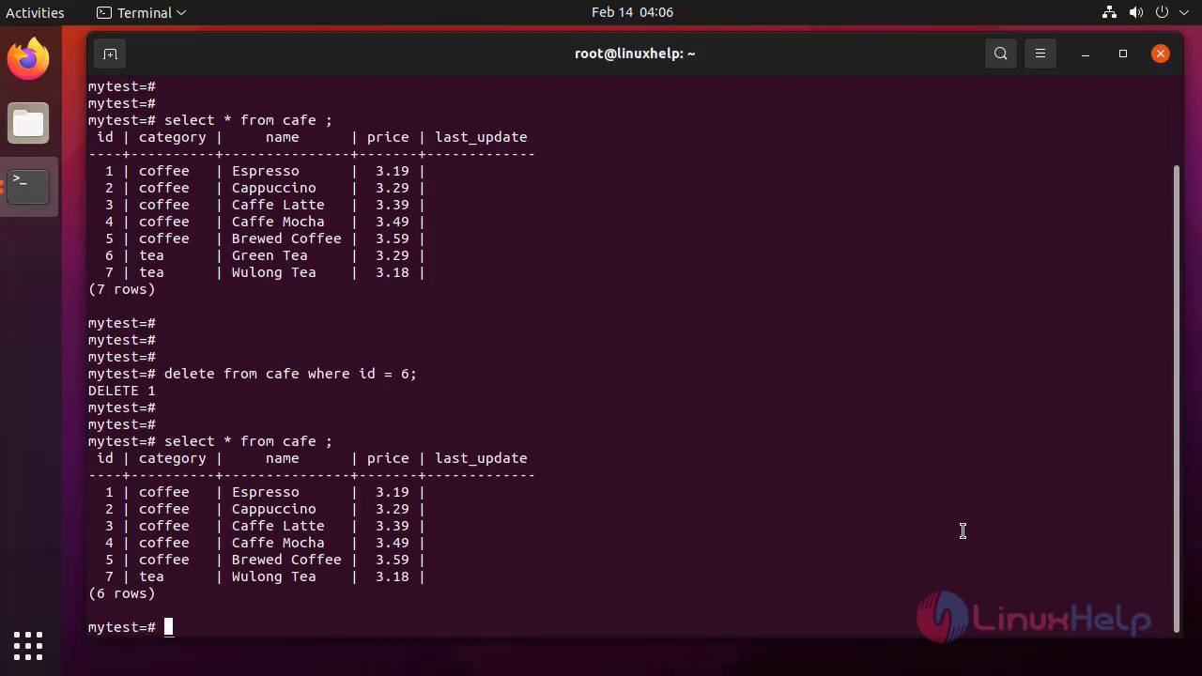
# Scroll down and enter quit at the mytest=# prompt to exit psql
pyautogui.scroll(-3)
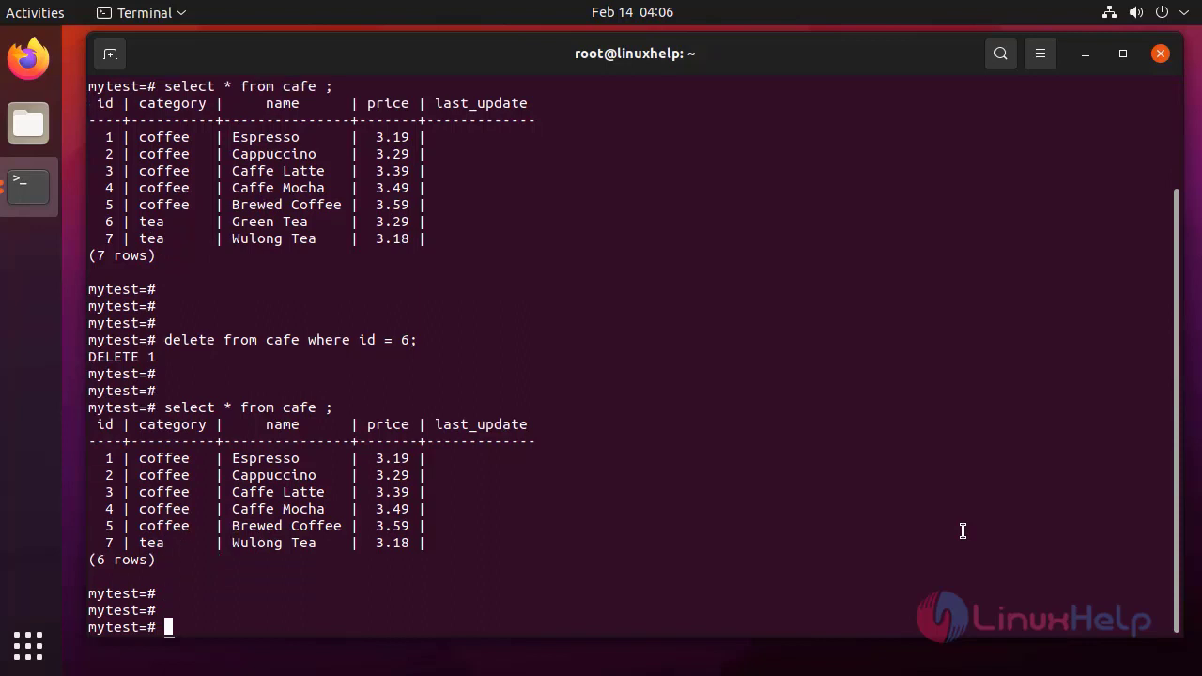
pyautogui.scroll(-3)
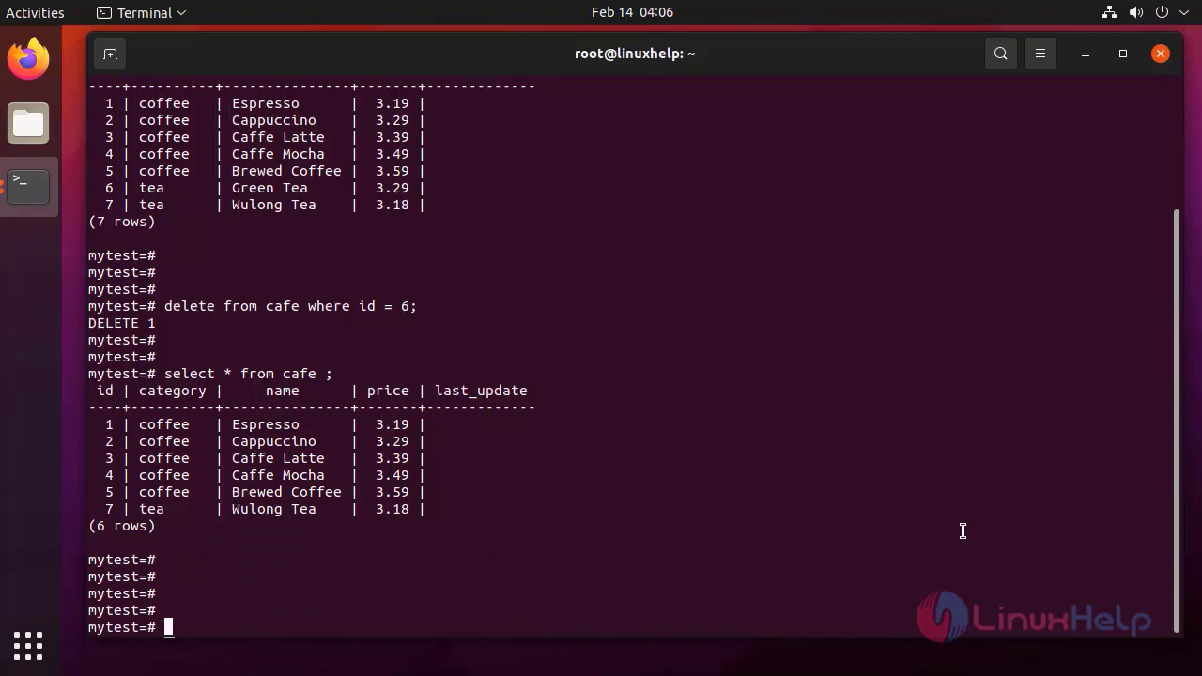
pyautogui.write('quit')
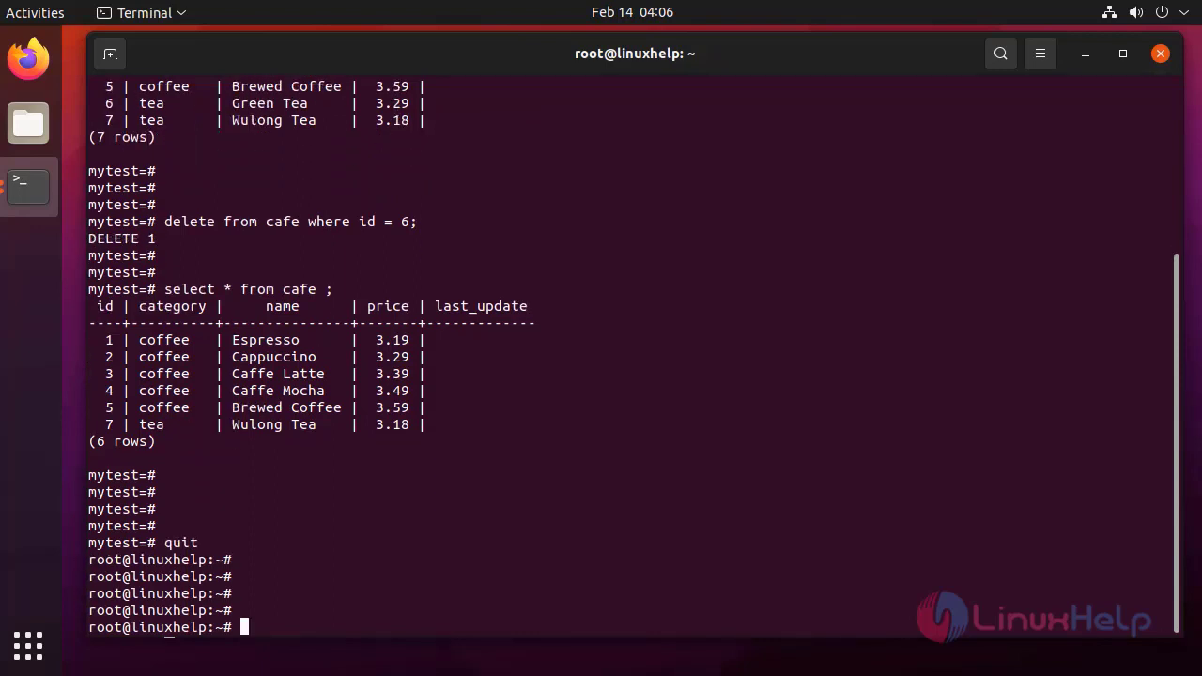
pyautogui.moveTo(591, 659)
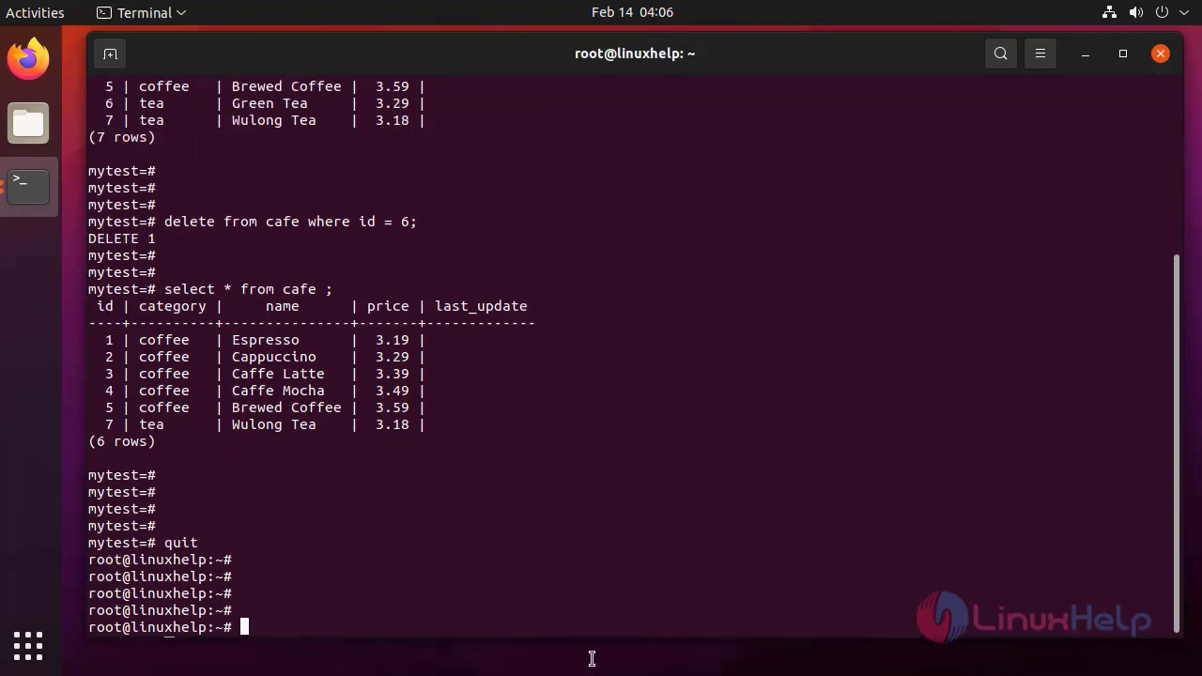